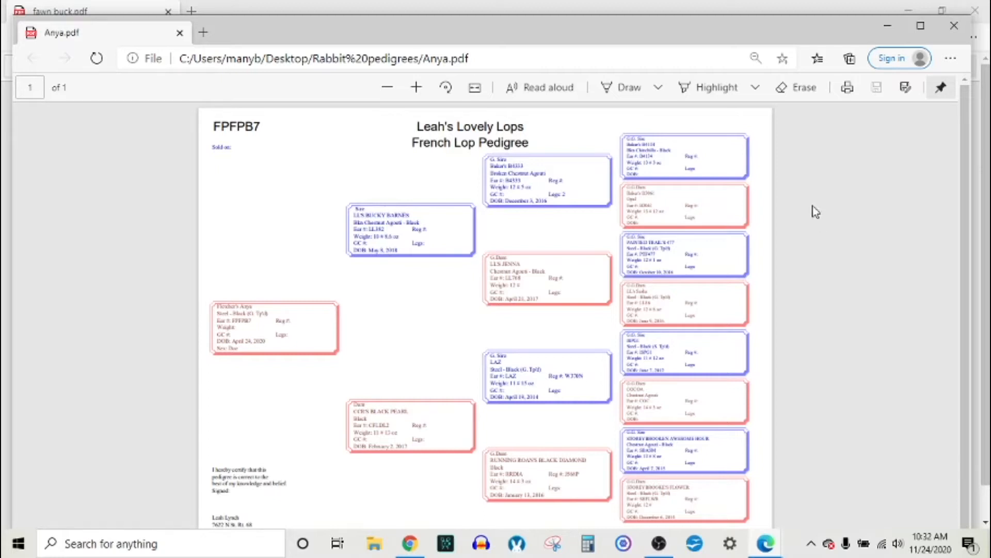
{"action": "mouse_move", "coordinate": [516, 233]}
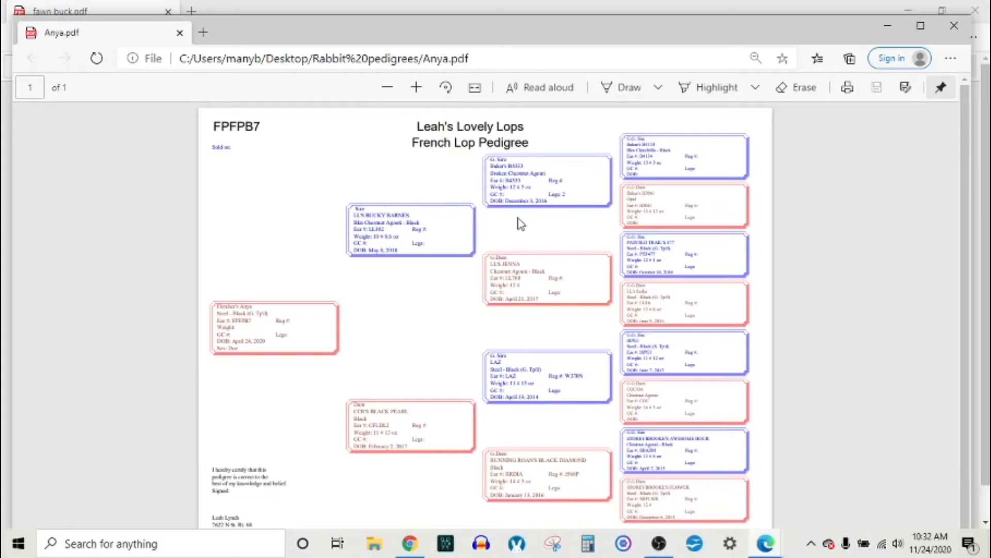
{"action": "mouse_move", "coordinate": [517, 546]}
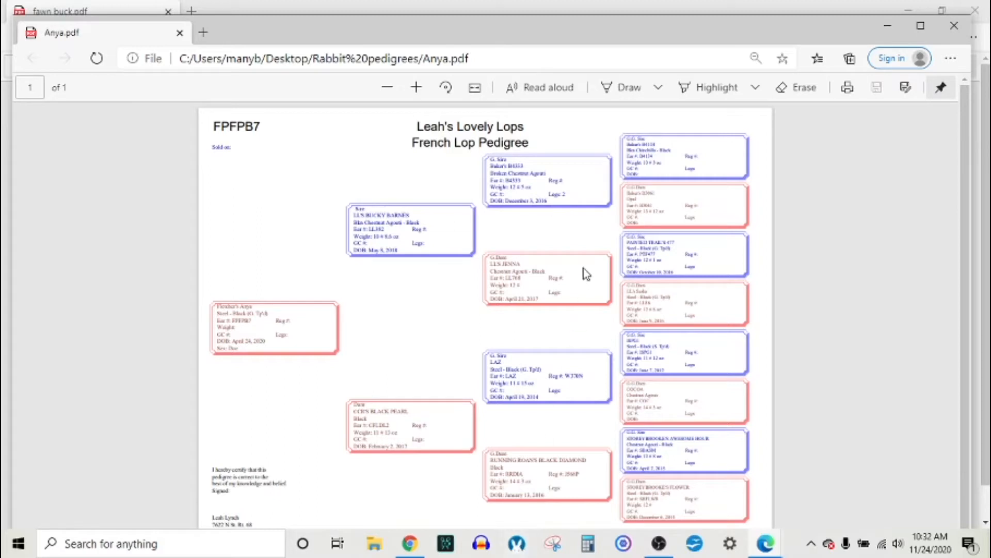
{"action": "mouse_move", "coordinate": [587, 264]}
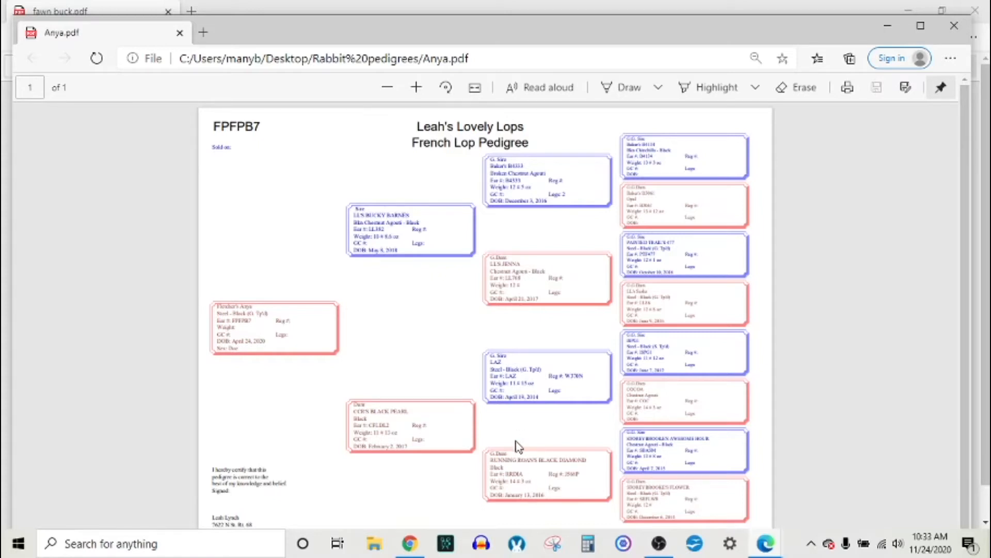
{"action": "mouse_move", "coordinate": [321, 202]}
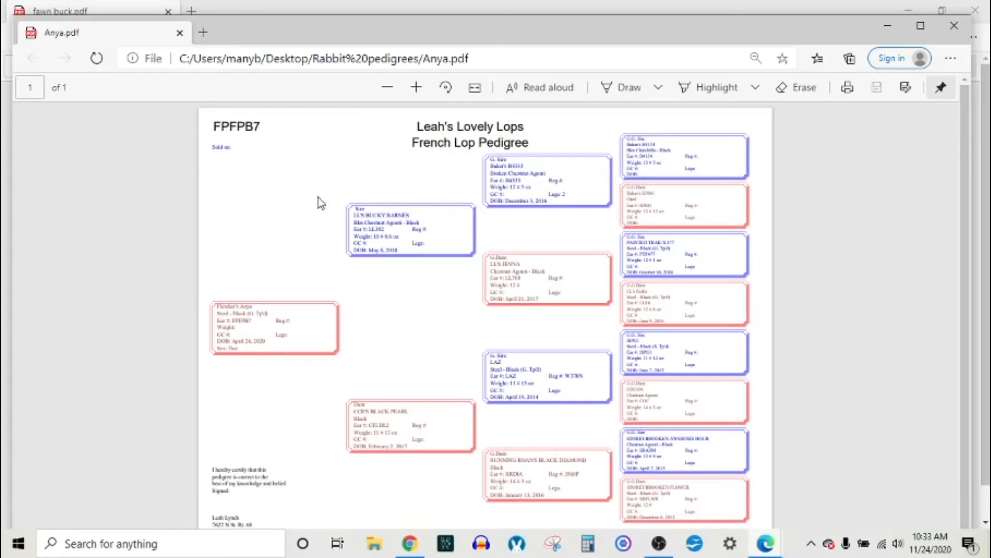
{"action": "mouse_move", "coordinate": [363, 196]}
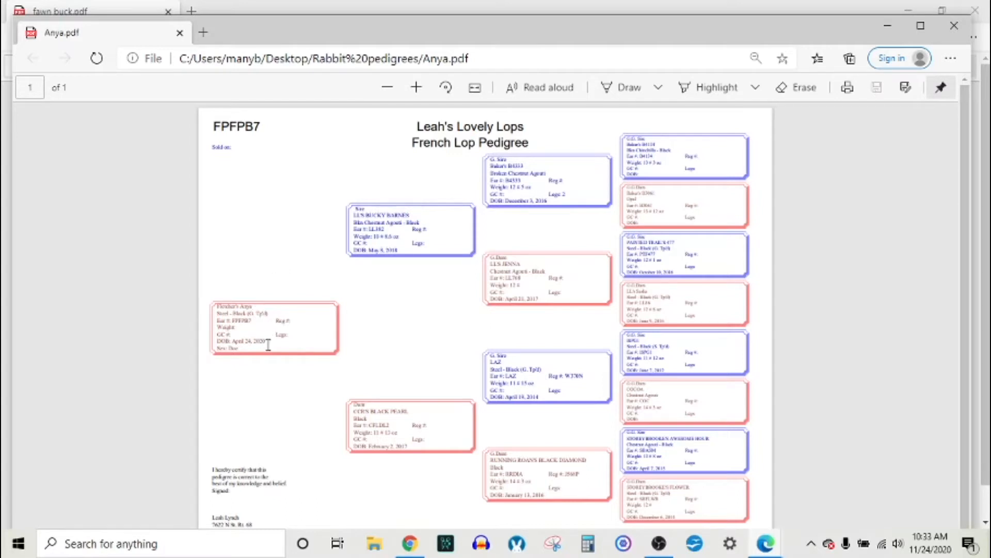
{"action": "mouse_move", "coordinate": [283, 230]}
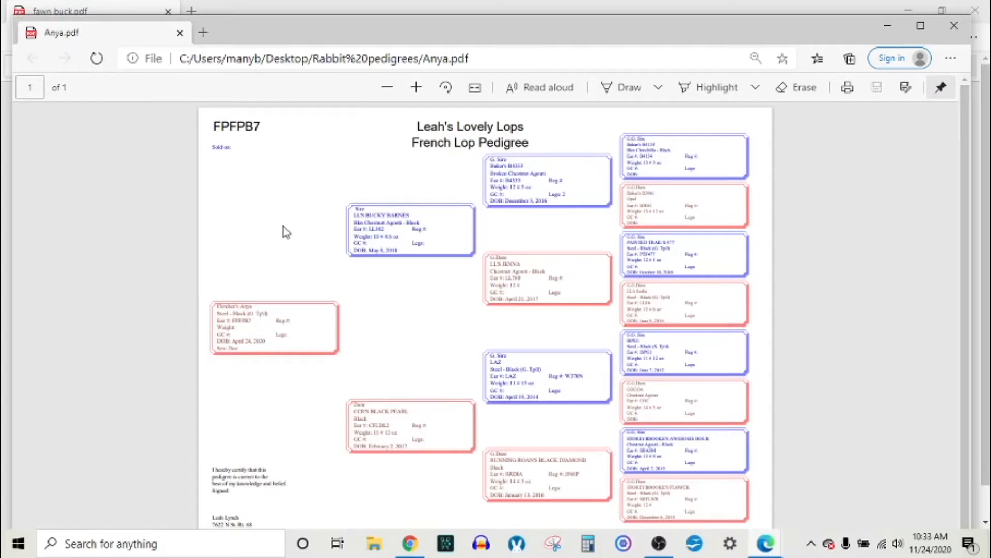
{"action": "mouse_move", "coordinate": [292, 229]}
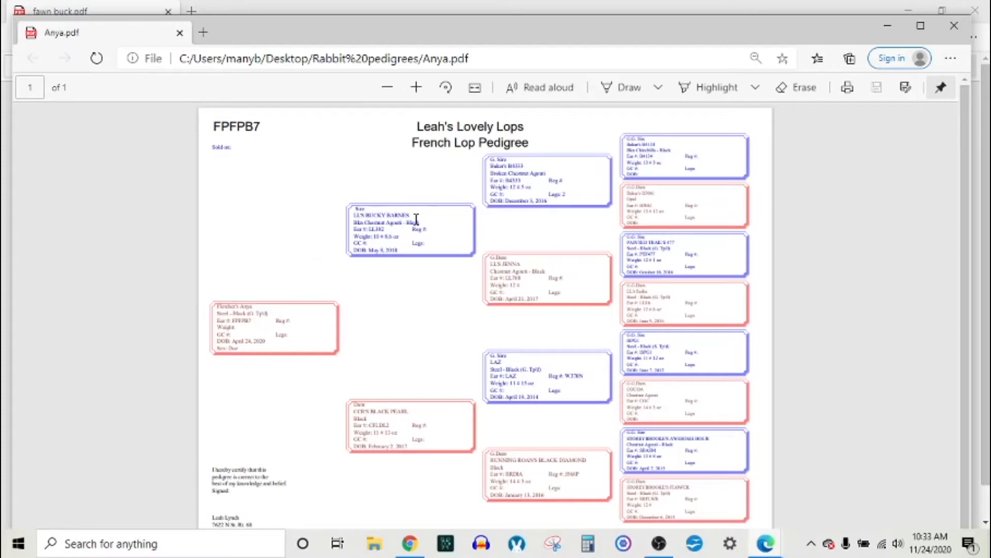
{"action": "mouse_move", "coordinate": [605, 140]}
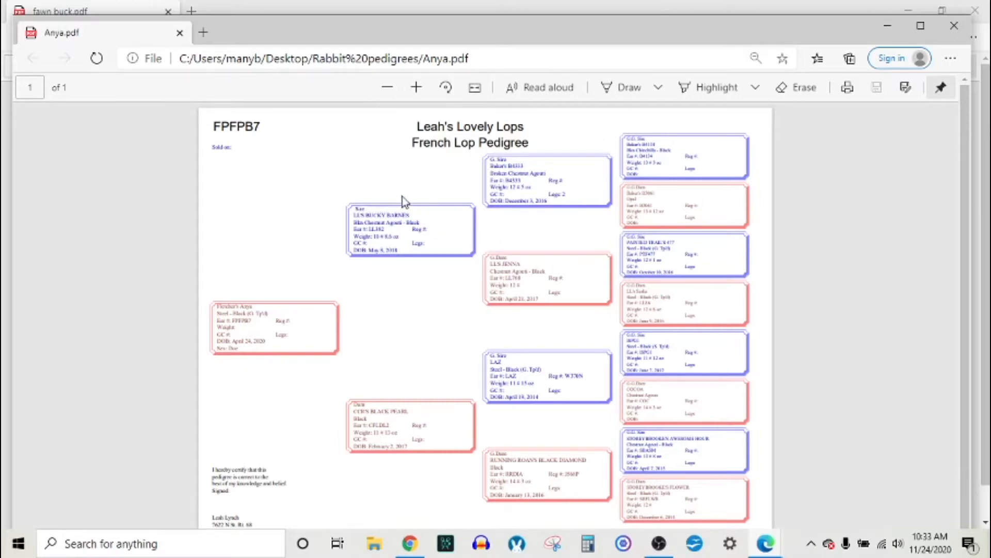
{"action": "mouse_move", "coordinate": [544, 303]}
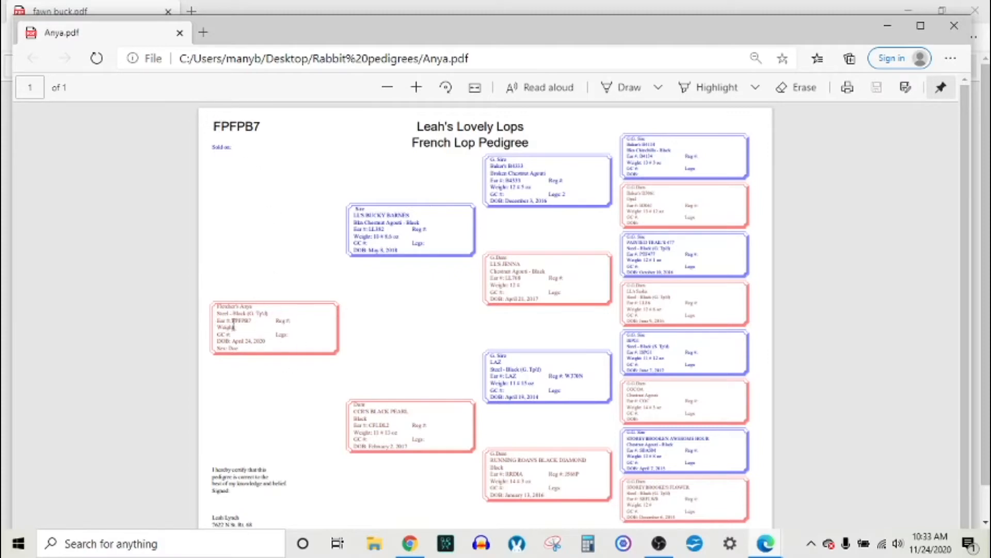
{"action": "mouse_move", "coordinate": [269, 330]}
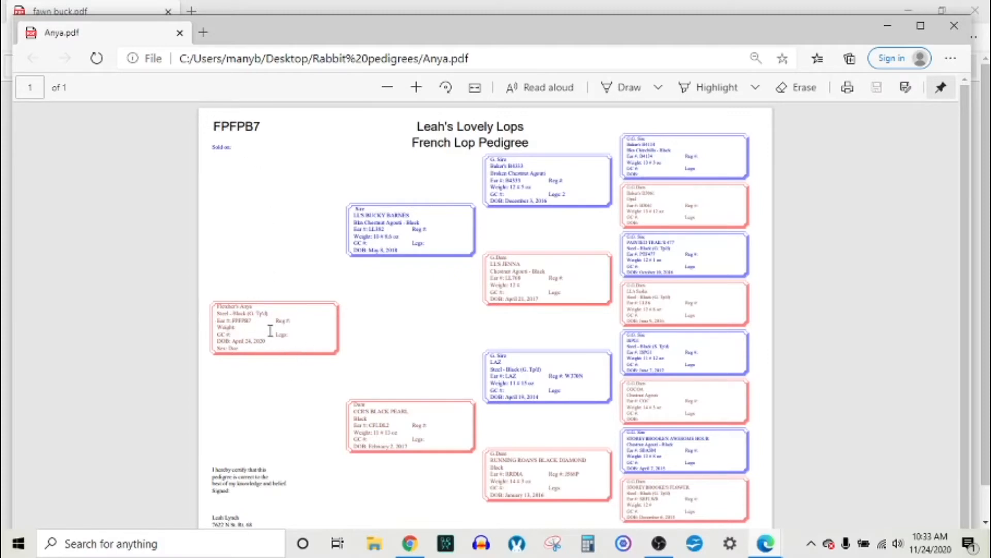
{"action": "mouse_move", "coordinate": [249, 143]}
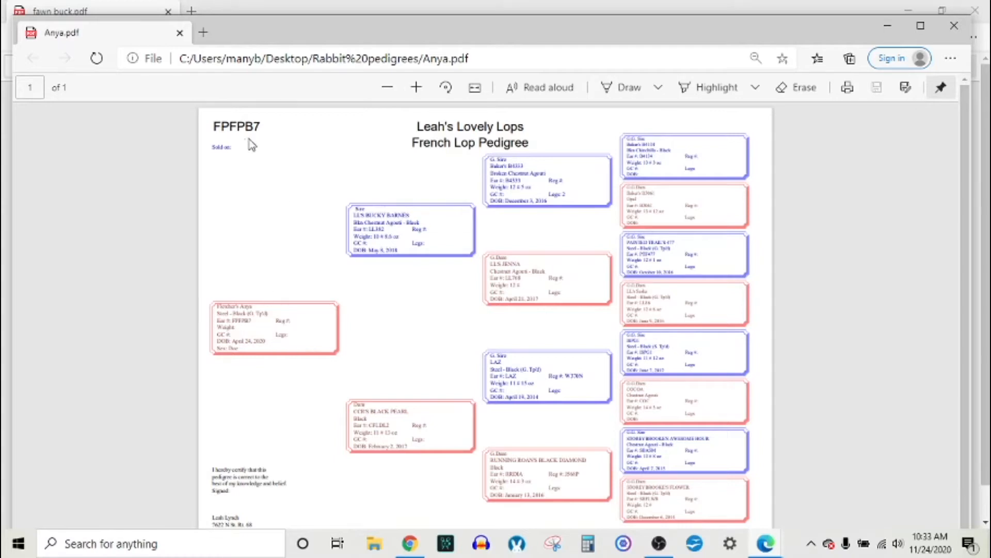
{"action": "mouse_move", "coordinate": [256, 333]}
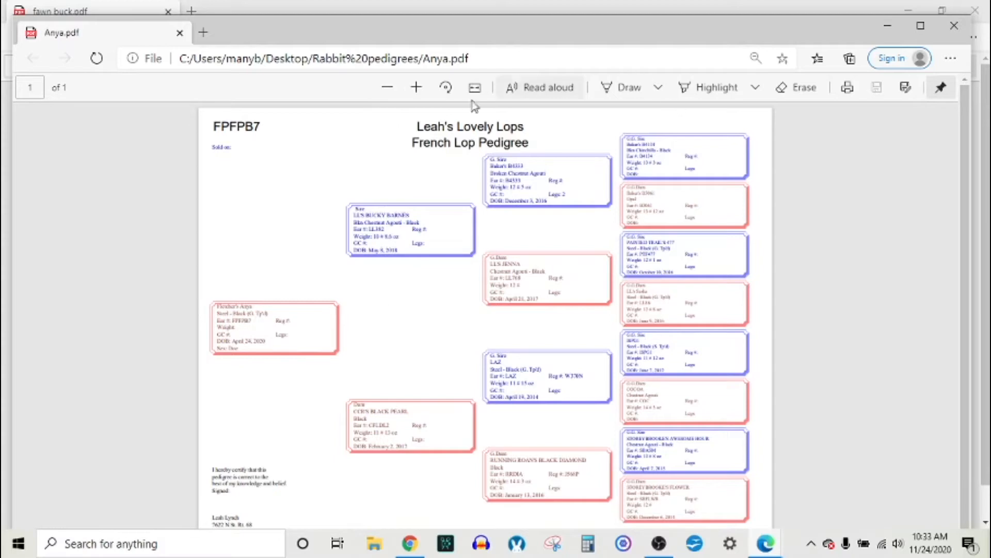
- Zoom in twice on Anya's pedigree and scroll down to read the sire and dam boxes
{"action": "left_click", "coordinate": [416, 87]}
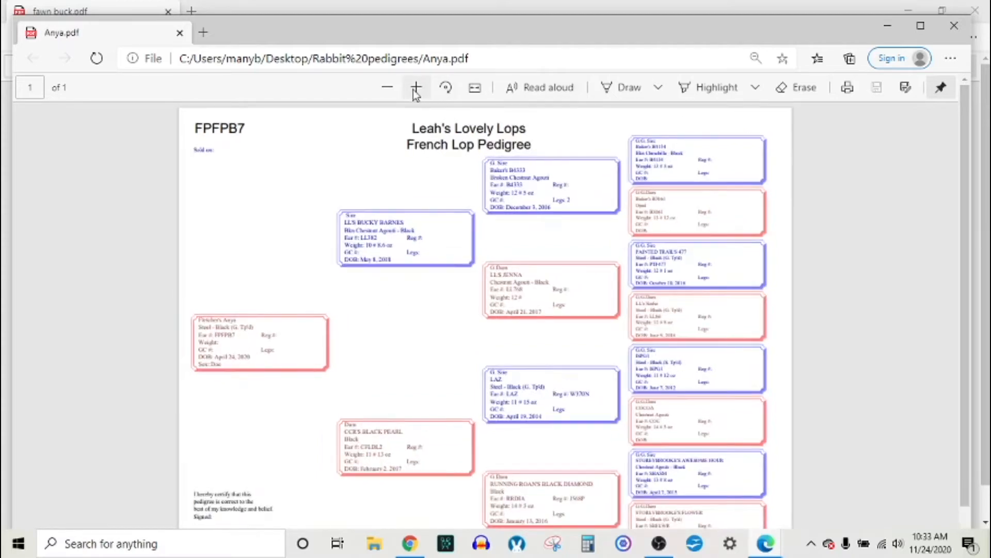
{"action": "left_click", "coordinate": [415, 86]}
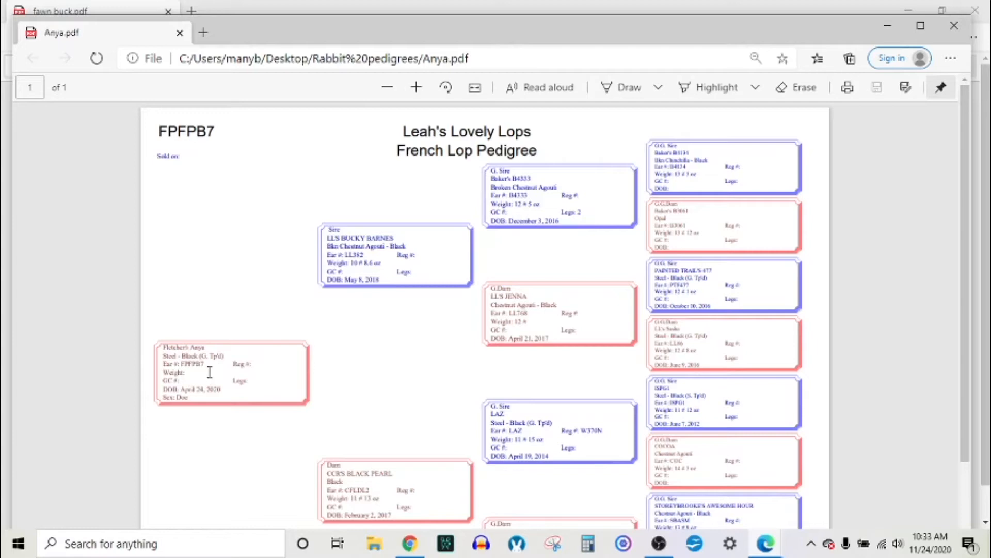
{"action": "mouse_move", "coordinate": [219, 372]}
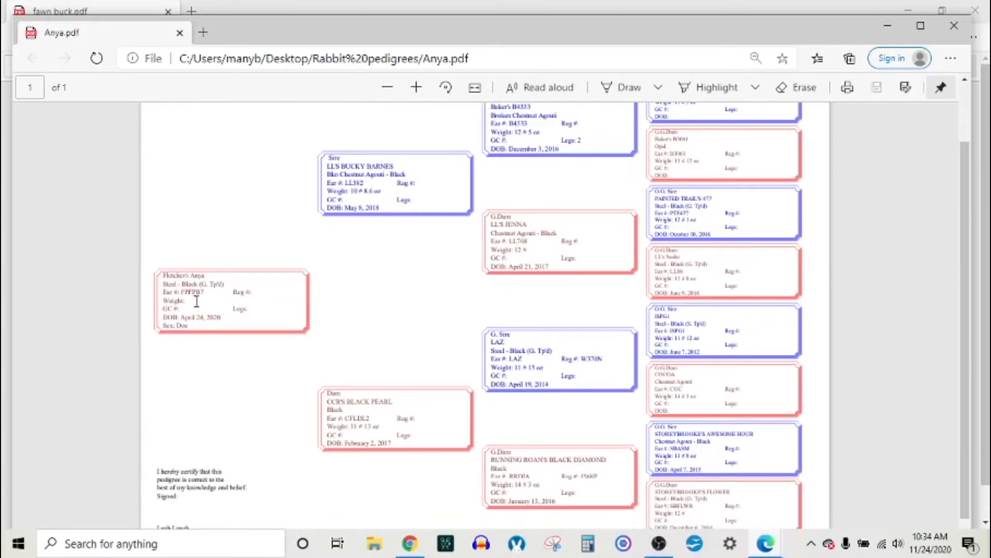
{"action": "mouse_move", "coordinate": [380, 231]}
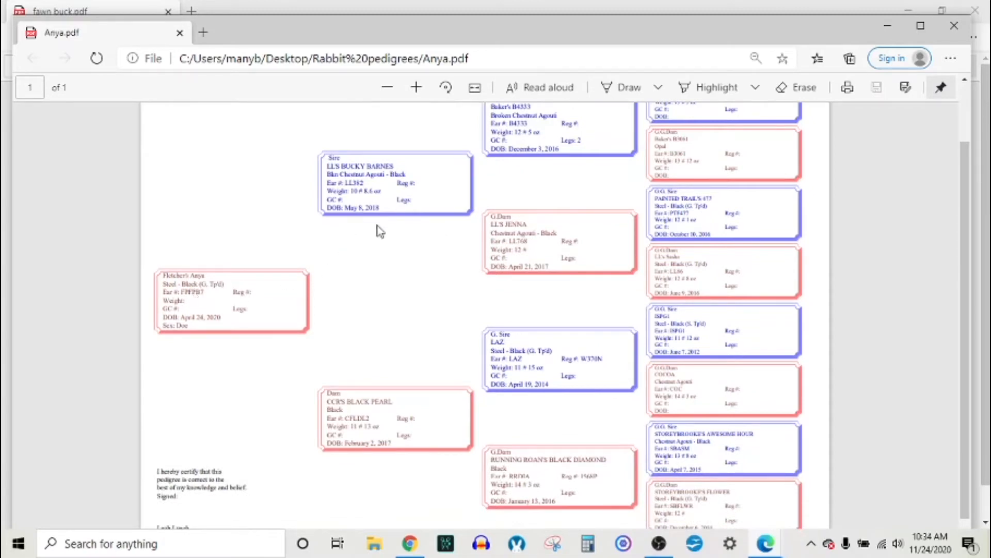
{"action": "mouse_move", "coordinate": [371, 293]}
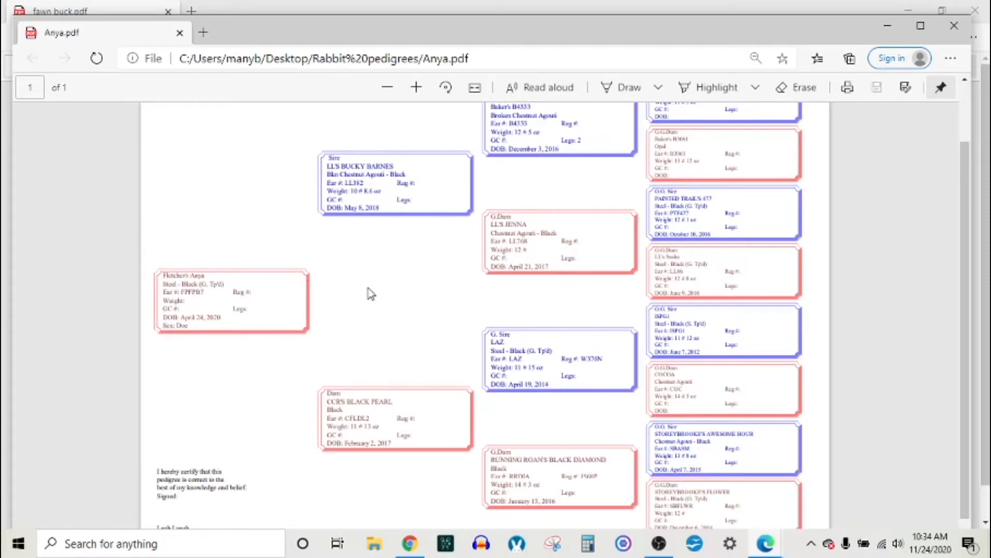
{"action": "mouse_move", "coordinate": [233, 335]}
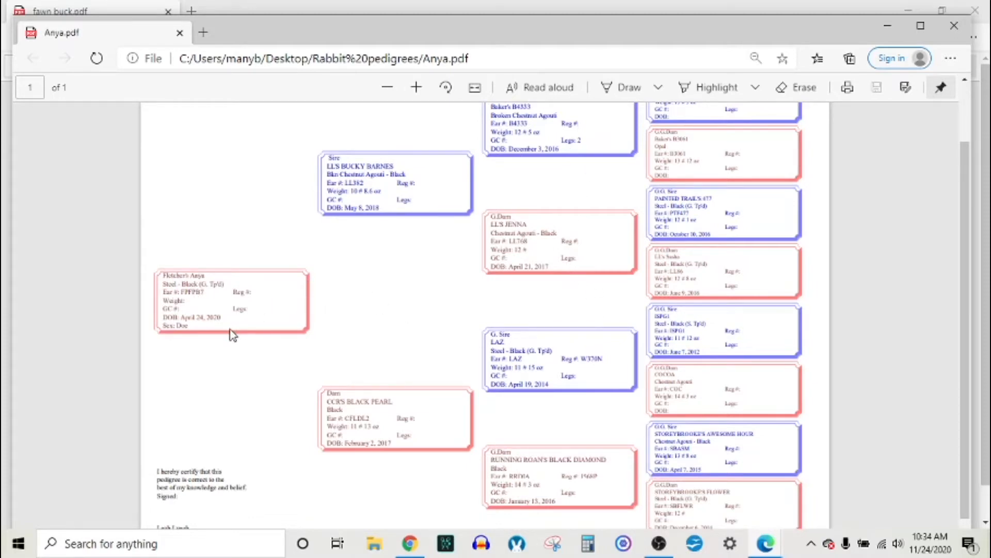
{"action": "scroll", "scroll_direction": "down", "scroll_amount": 3}
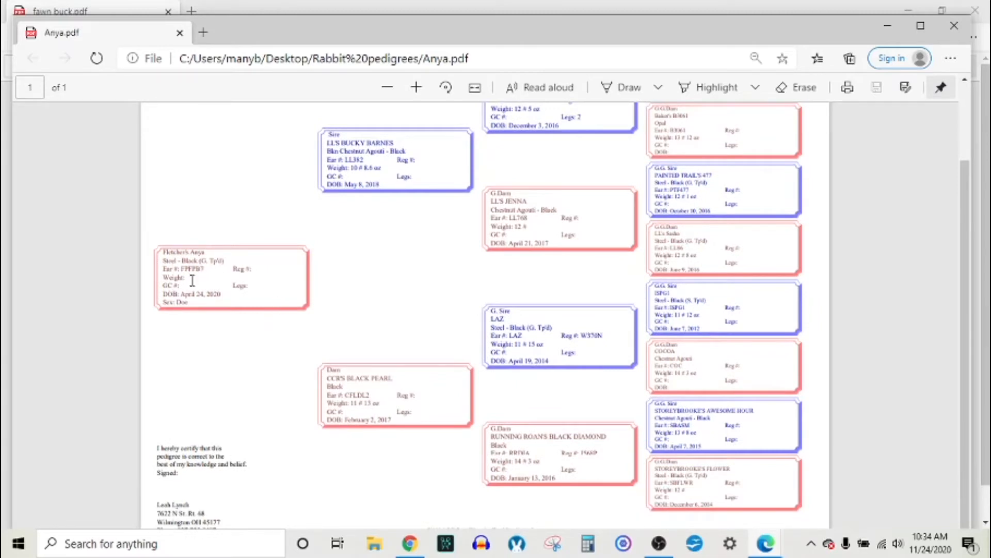
{"action": "mouse_move", "coordinate": [201, 310]}
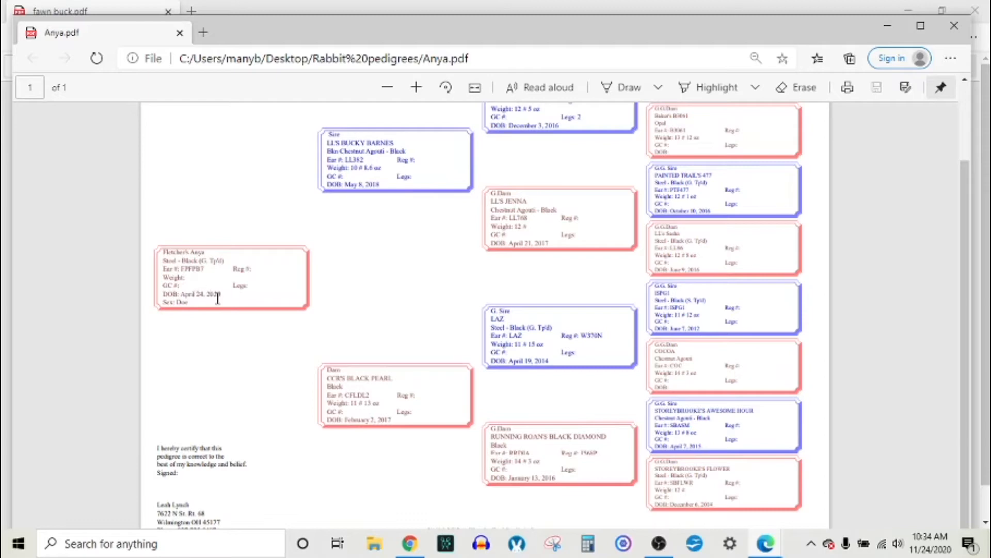
{"action": "mouse_move", "coordinate": [378, 179]}
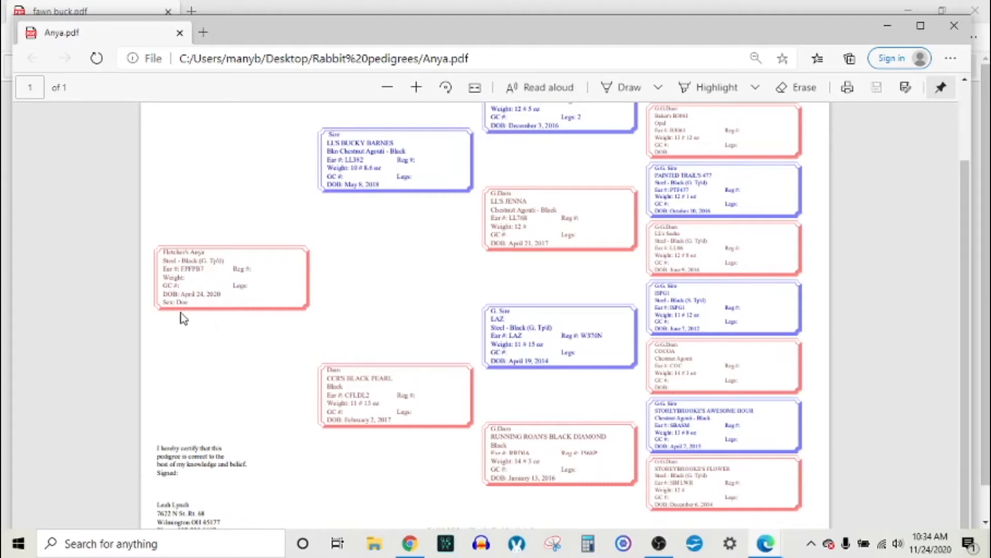
{"action": "mouse_move", "coordinate": [236, 318]}
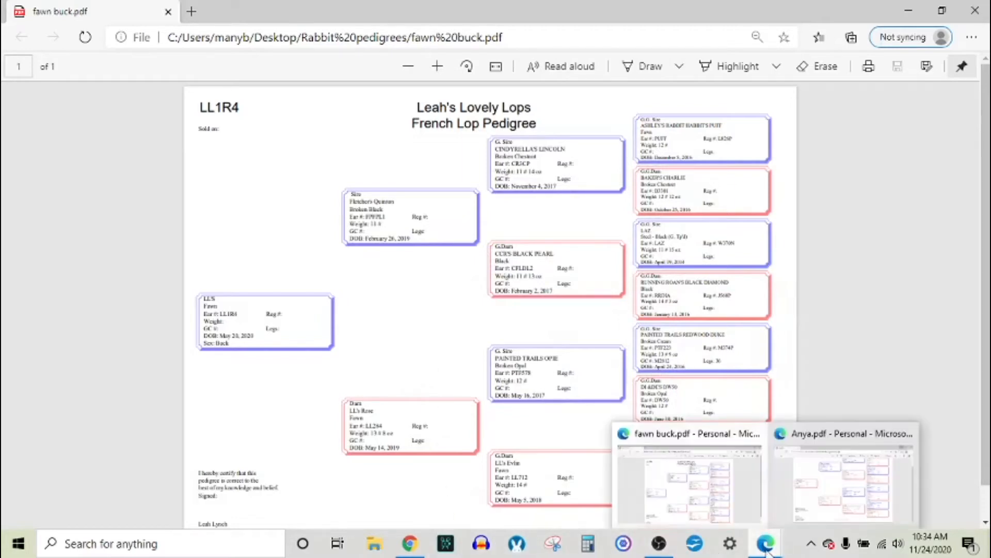
- Bring the Anya.pdf window back to the front from the taskbar preview
{"action": "left_click", "coordinate": [843, 471]}
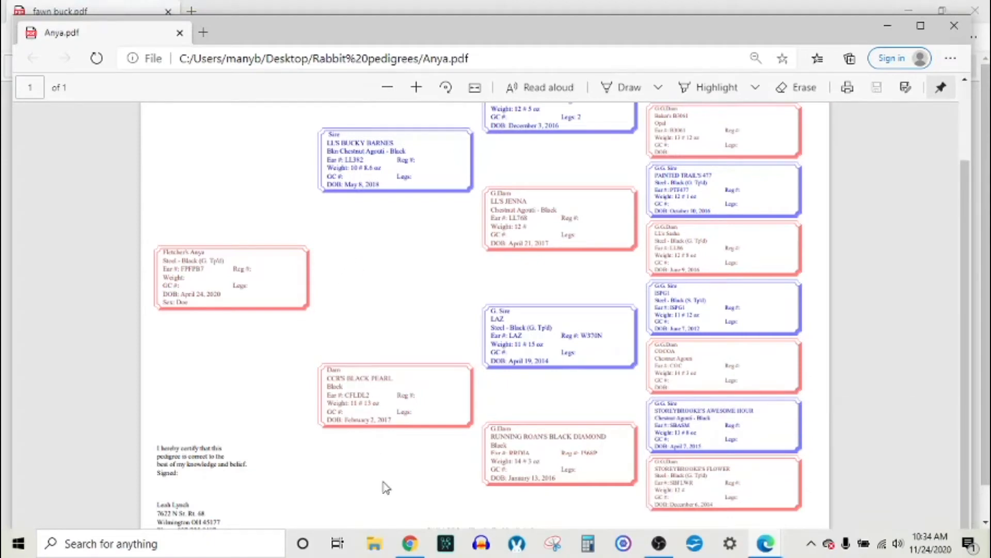
{"action": "mouse_move", "coordinate": [400, 524]}
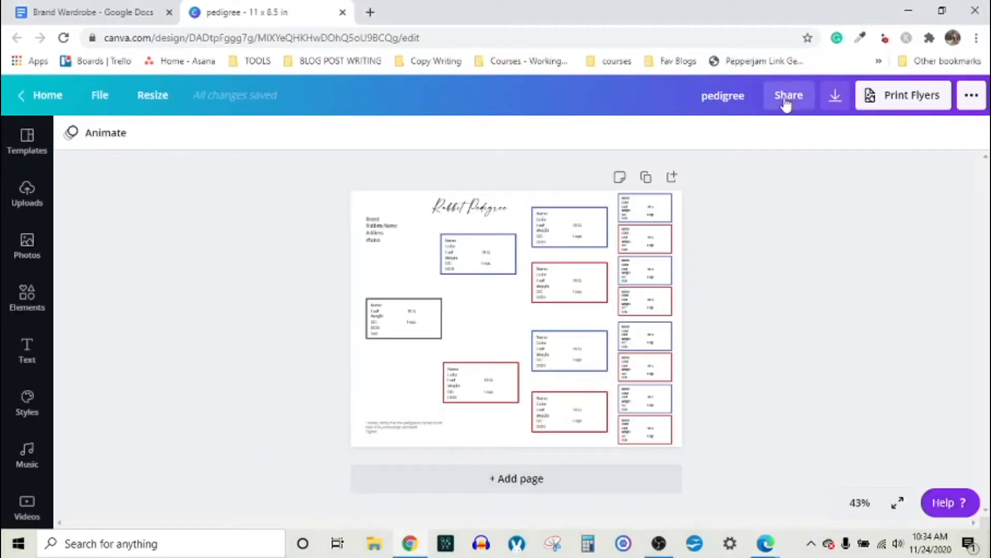
{"action": "mouse_move", "coordinate": [280, 310]}
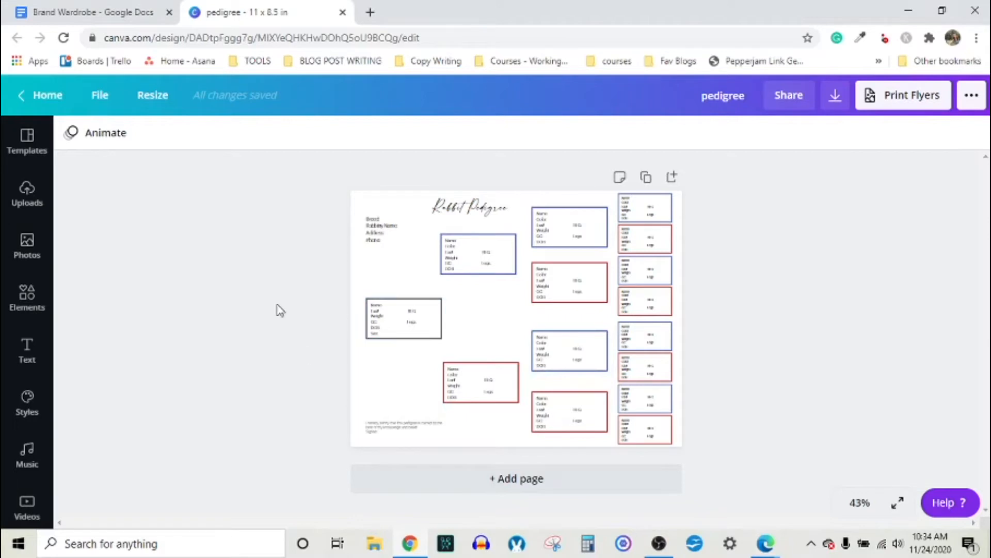
{"action": "mouse_move", "coordinate": [172, 308]}
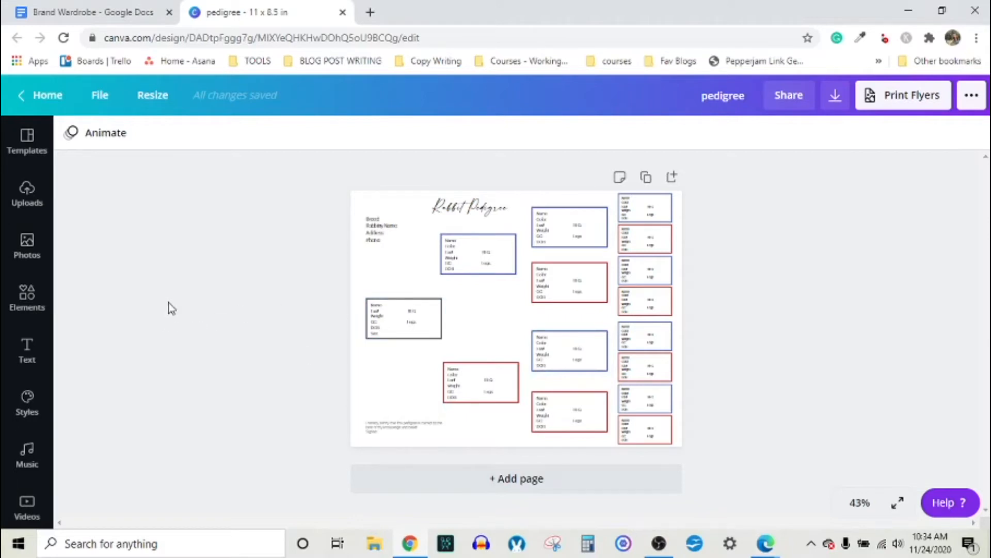
- Select a few pedigree boxes and set the Canva view to 75% so box labels are readable
{"action": "left_click", "coordinate": [404, 318]}
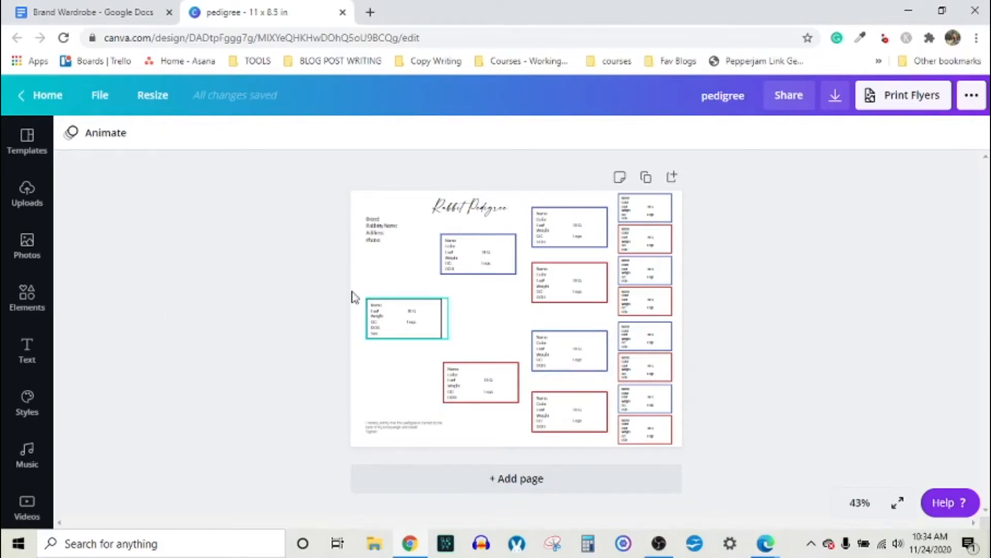
{"action": "left_click", "coordinate": [645, 334]}
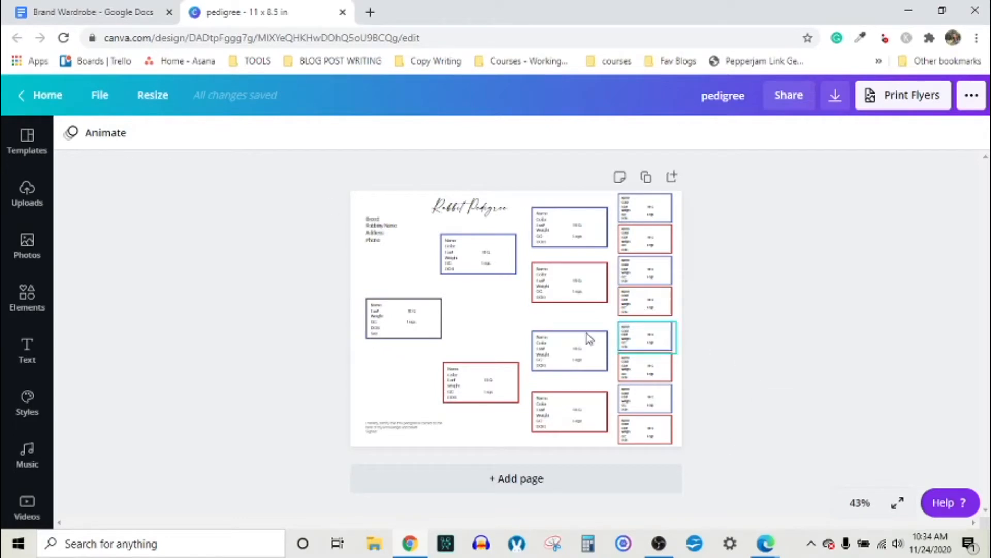
{"action": "left_click", "coordinate": [477, 254]}
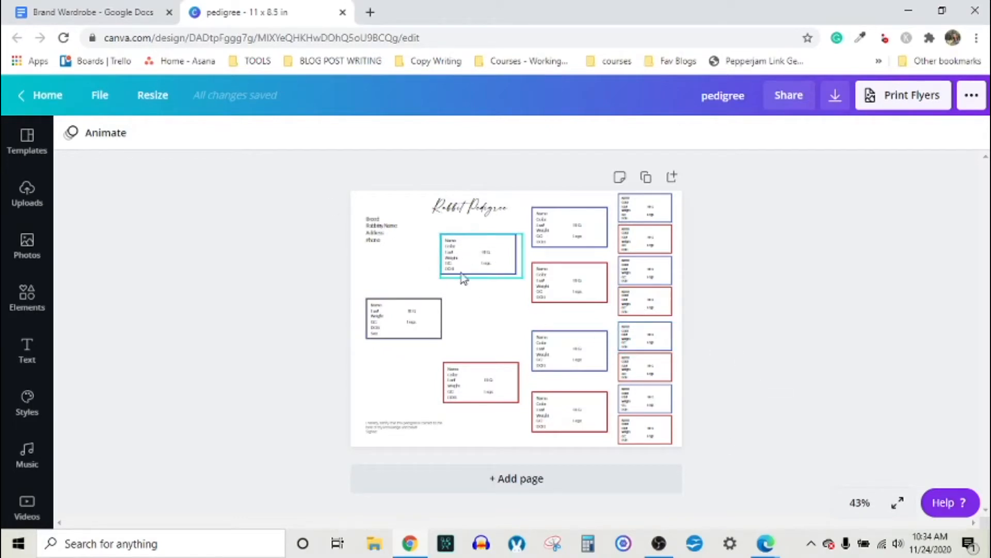
{"action": "left_click", "coordinate": [858, 502]}
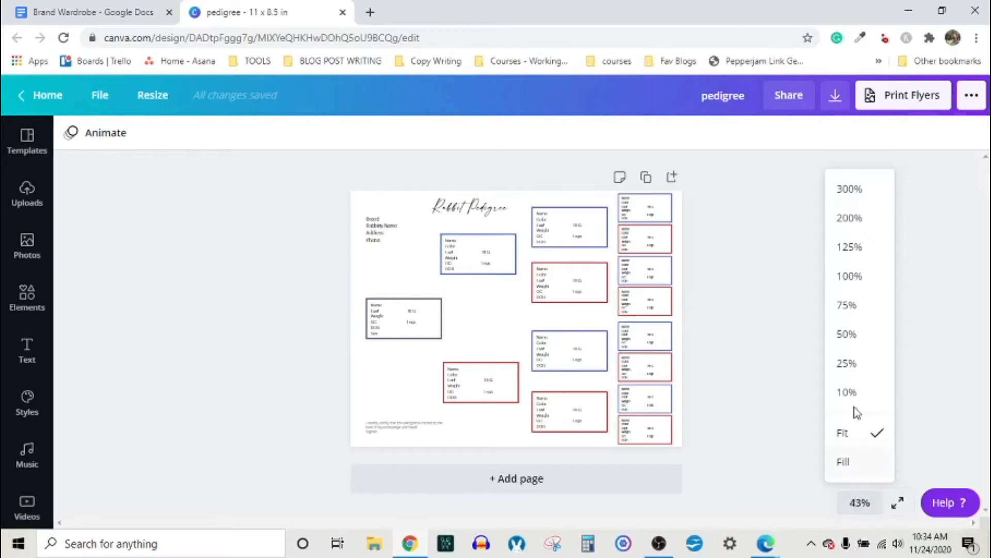
{"action": "left_click", "coordinate": [846, 305]}
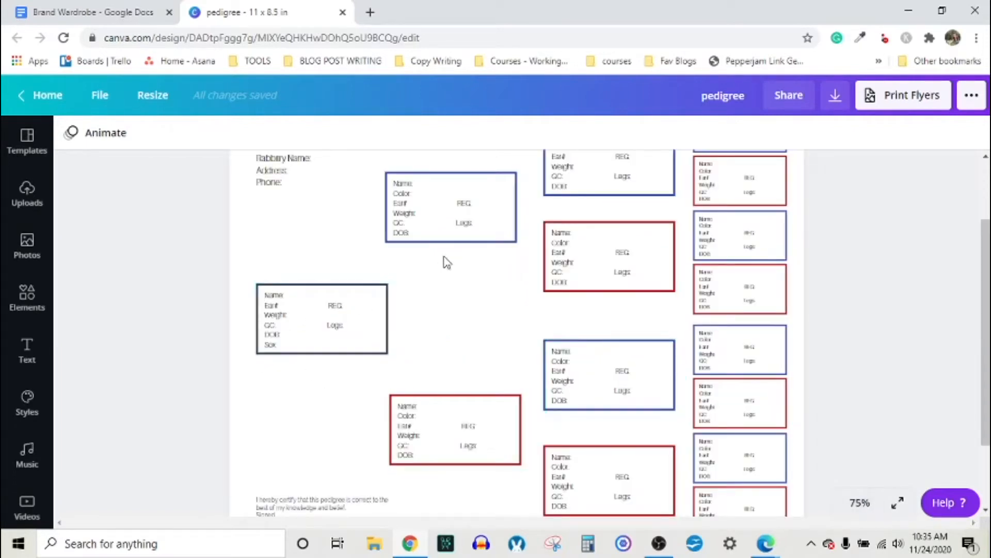
{"action": "mouse_move", "coordinate": [765, 542]}
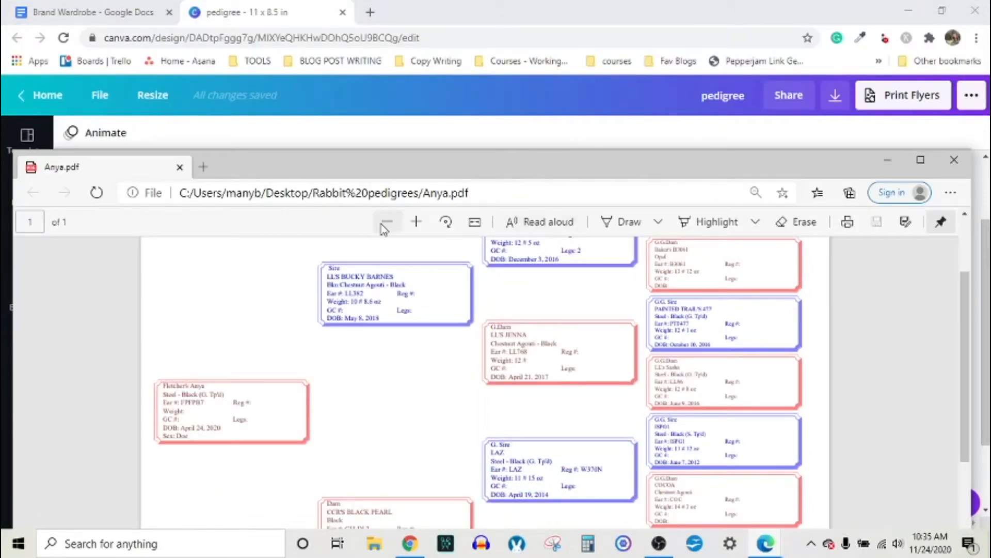
{"action": "left_click", "coordinate": [387, 222]}
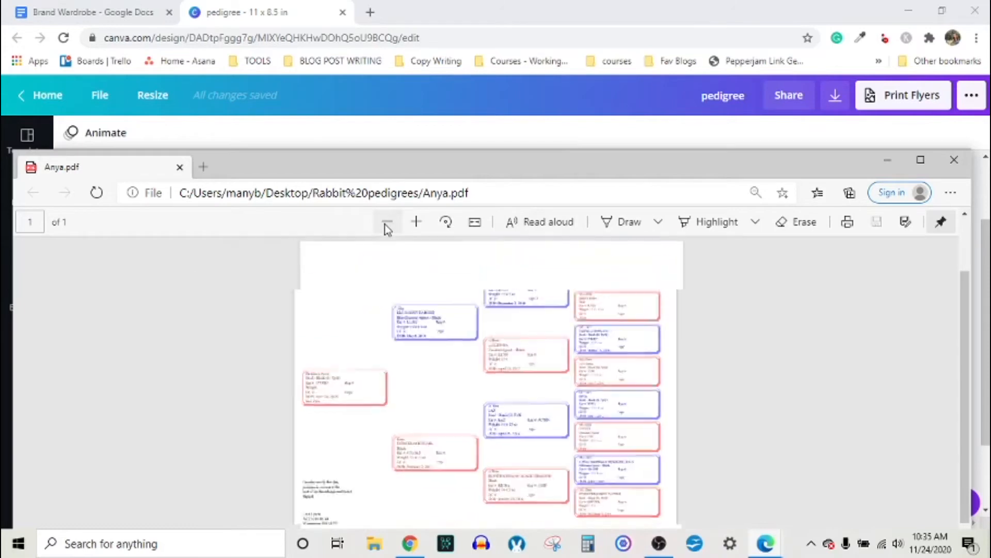
{"action": "left_click", "coordinate": [428, 221]}
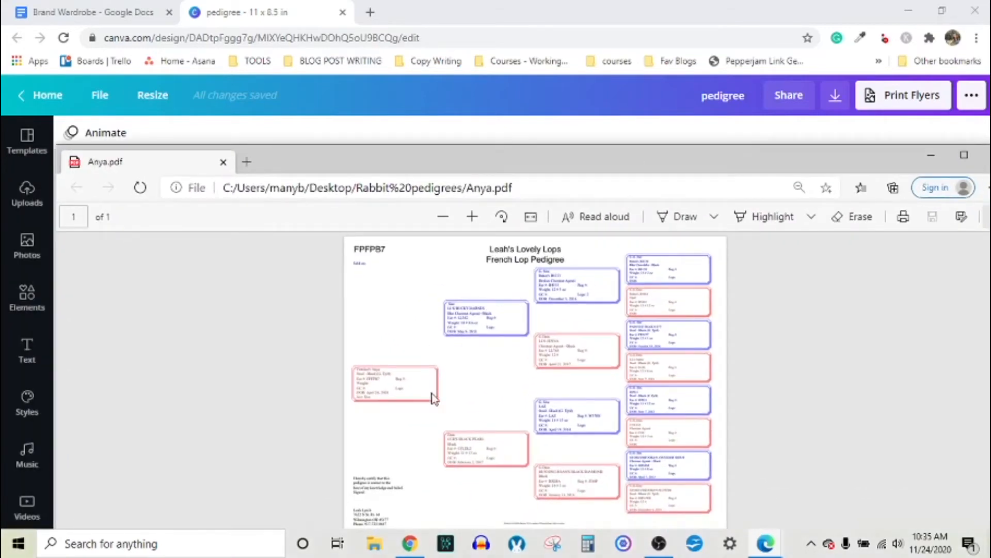
{"action": "mouse_move", "coordinate": [615, 345]}
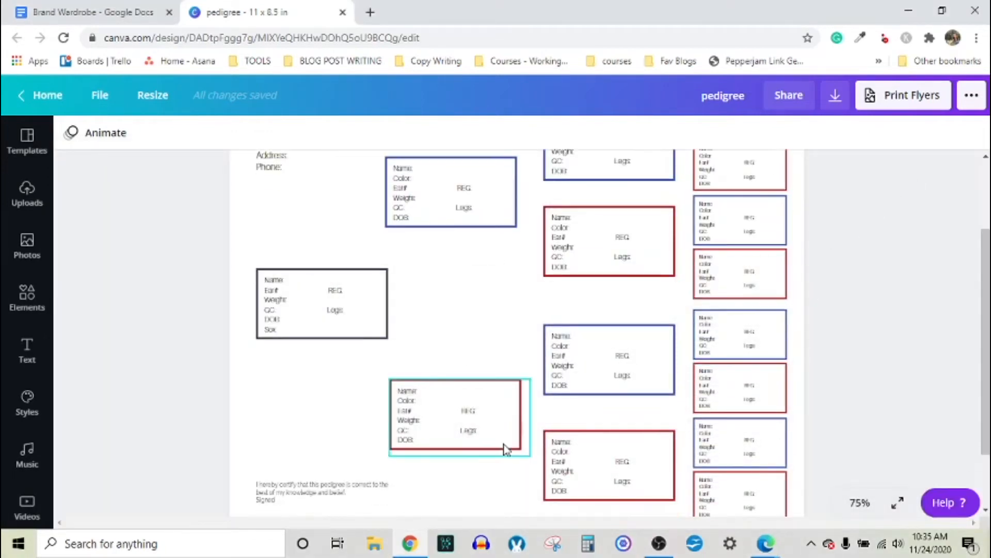
{"action": "scroll", "scroll_direction": "down", "scroll_amount": 3}
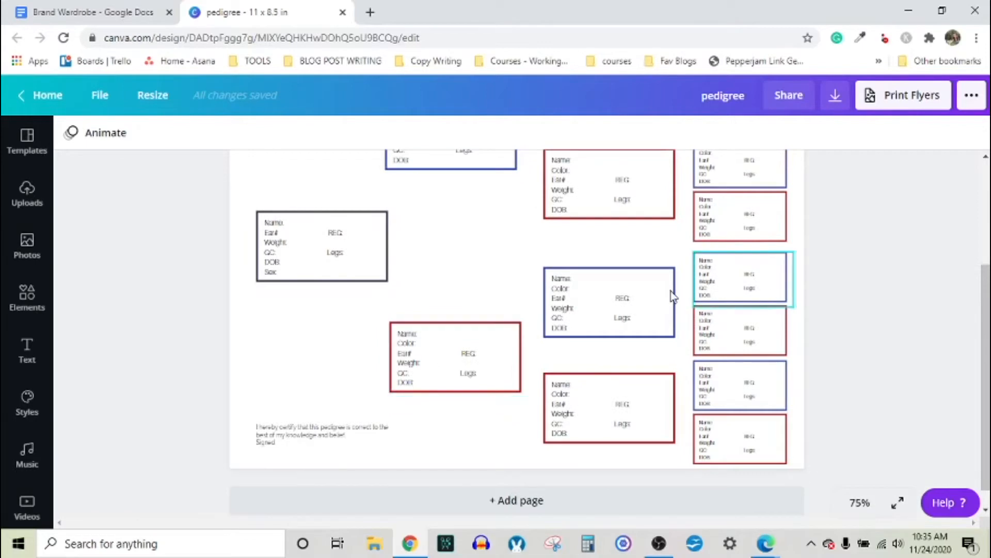
{"action": "left_click", "coordinate": [455, 357]}
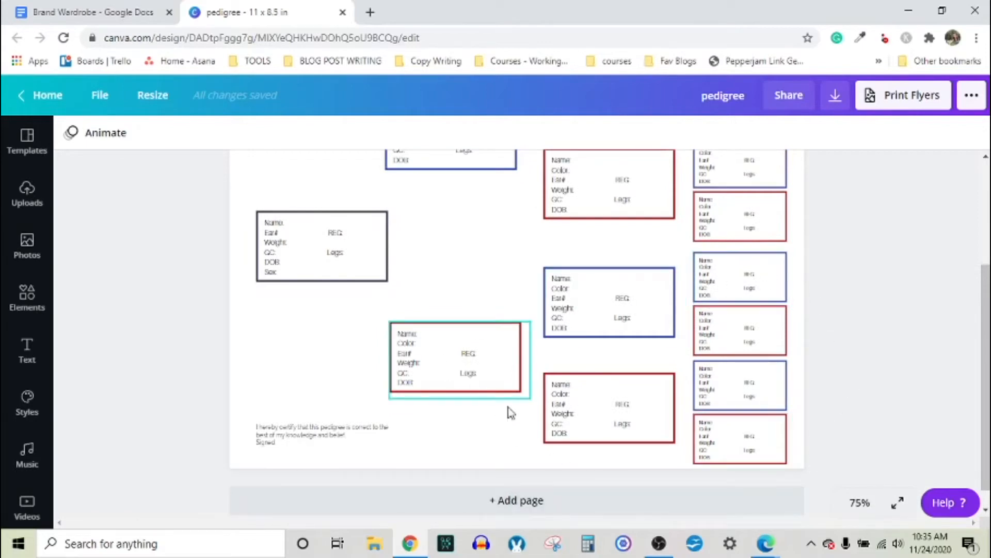
{"action": "left_click", "coordinate": [739, 278]}
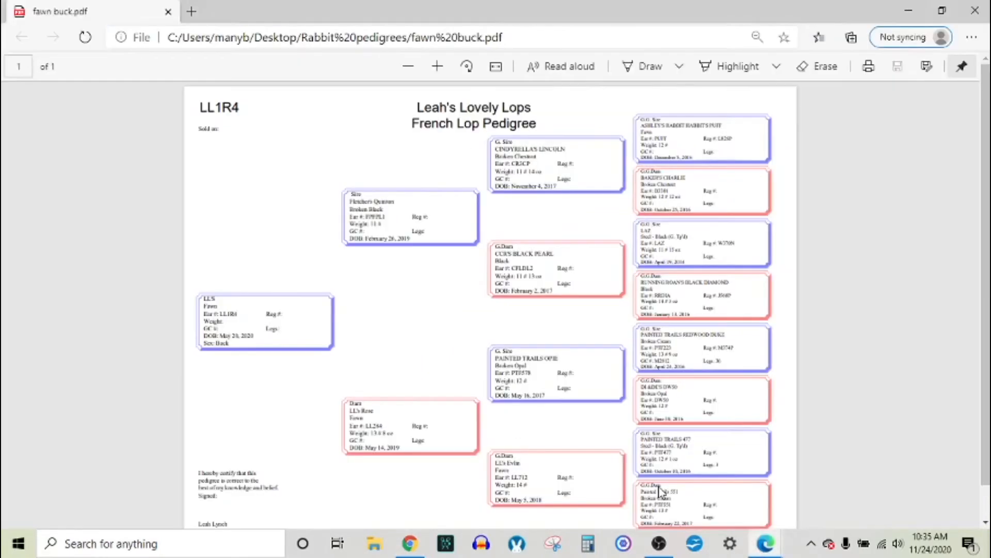
{"action": "mouse_move", "coordinate": [427, 470]}
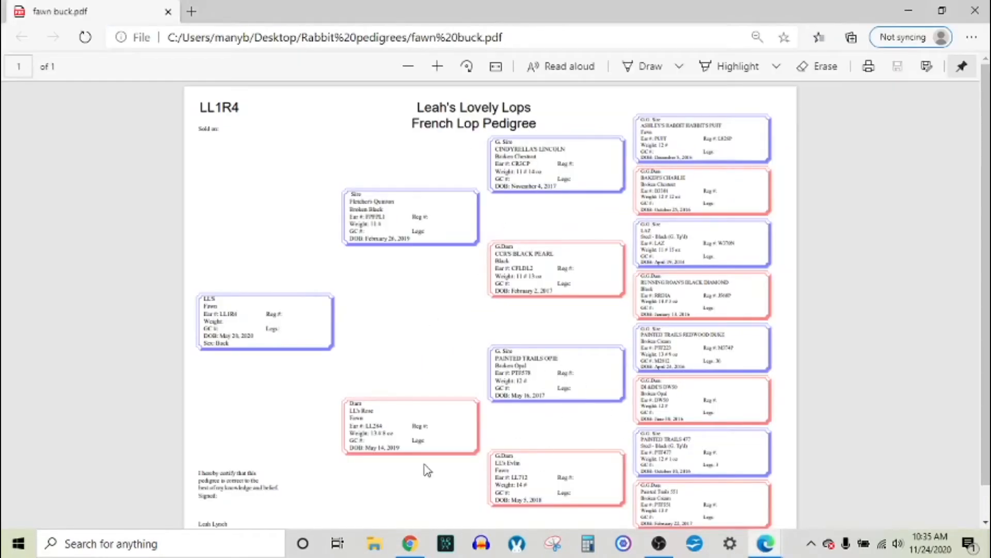
{"action": "mouse_move", "coordinate": [391, 399]}
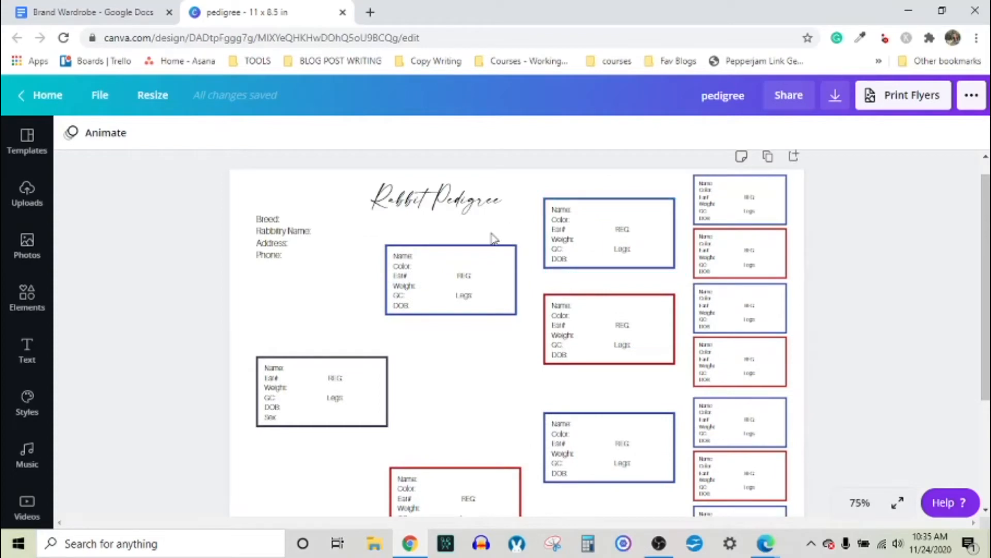
{"action": "left_click", "coordinate": [609, 328]}
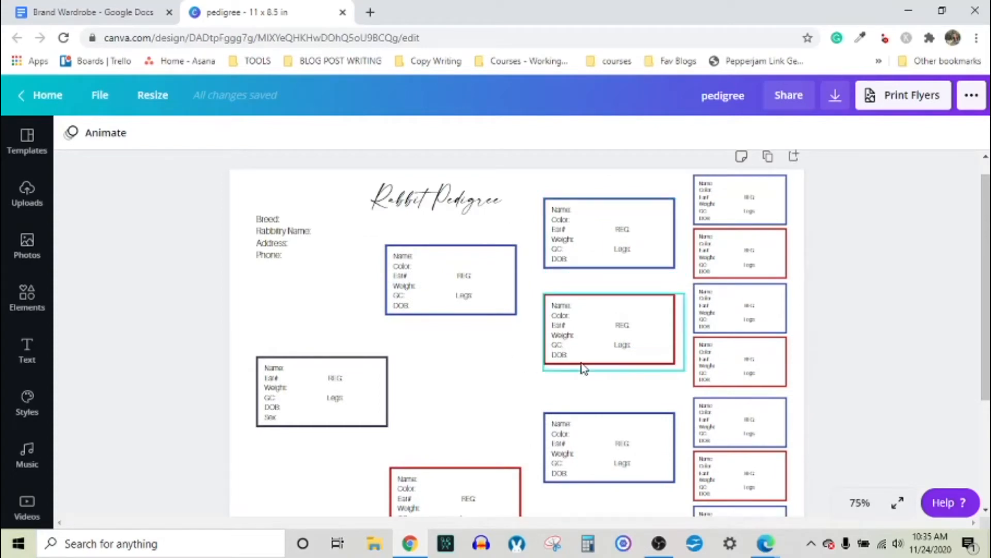
{"action": "mouse_move", "coordinate": [720, 283]}
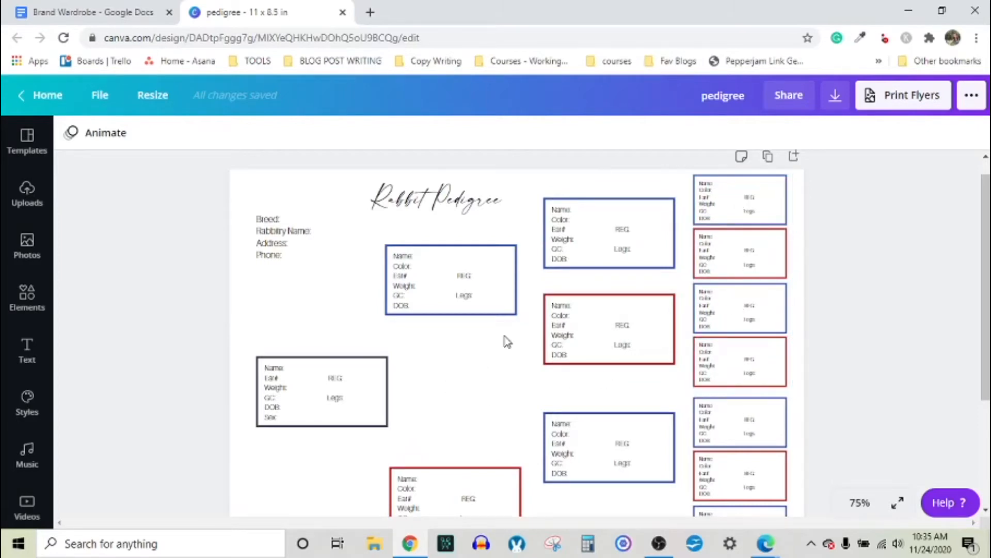
{"action": "scroll", "scroll_direction": "down", "scroll_amount": 3}
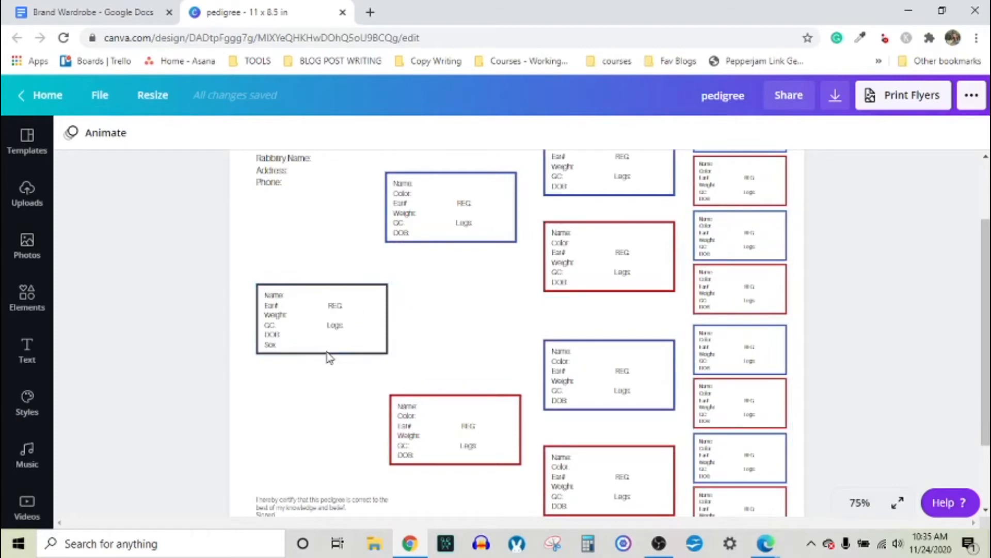
{"action": "mouse_move", "coordinate": [310, 142]}
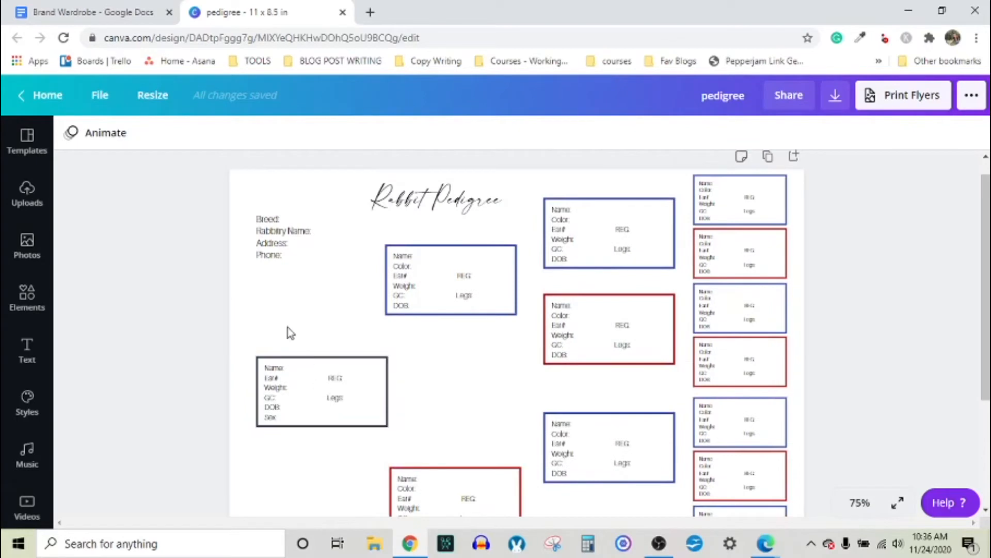
{"action": "mouse_move", "coordinate": [226, 301]}
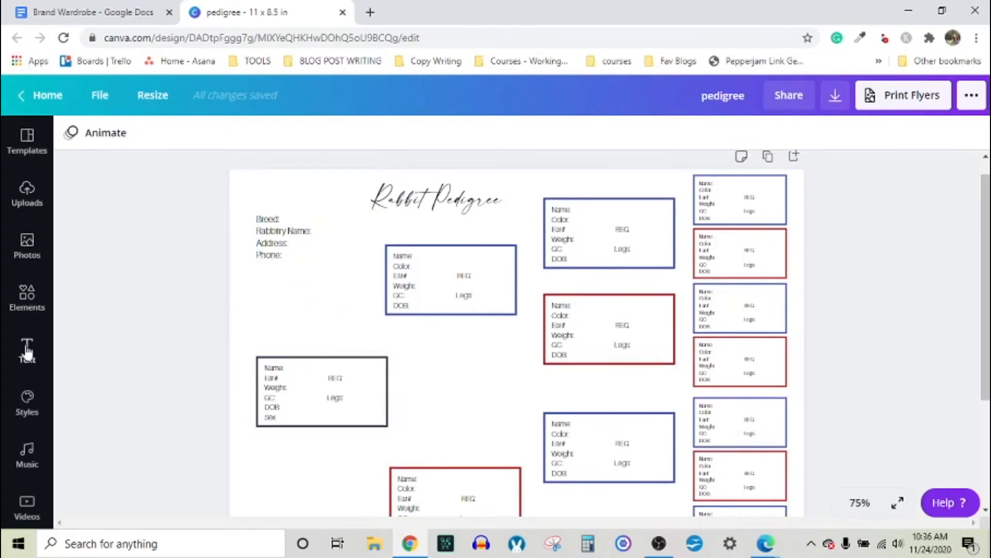
- Add a subheading reading 'Rabbits Name' with the view at 100%
{"action": "left_click", "coordinate": [27, 349]}
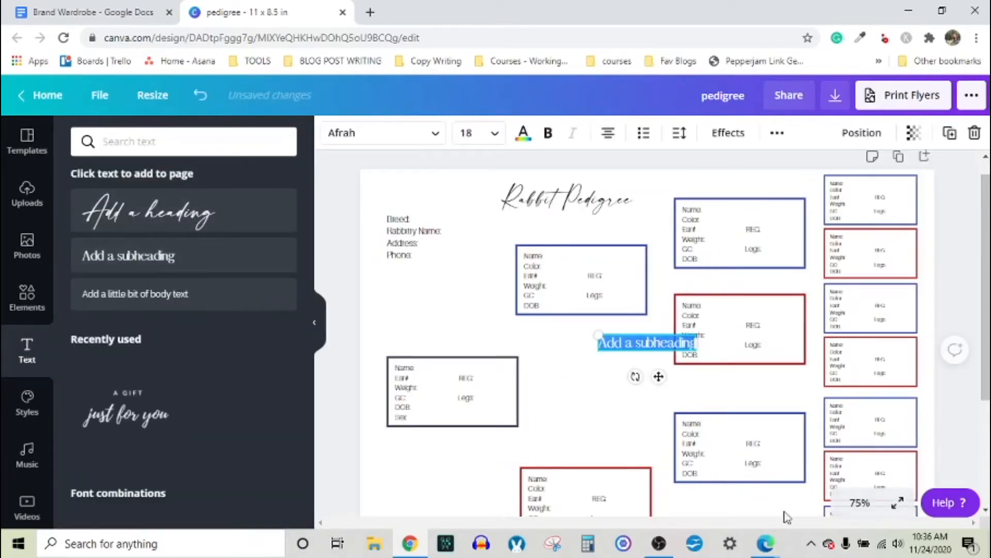
{"action": "left_click", "coordinate": [858, 503]}
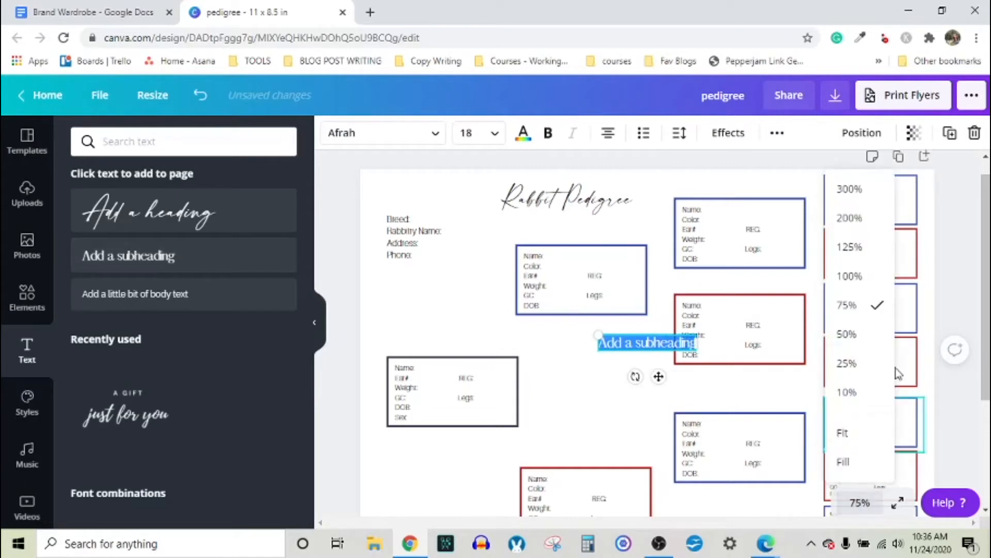
{"action": "left_click", "coordinate": [849, 276]}
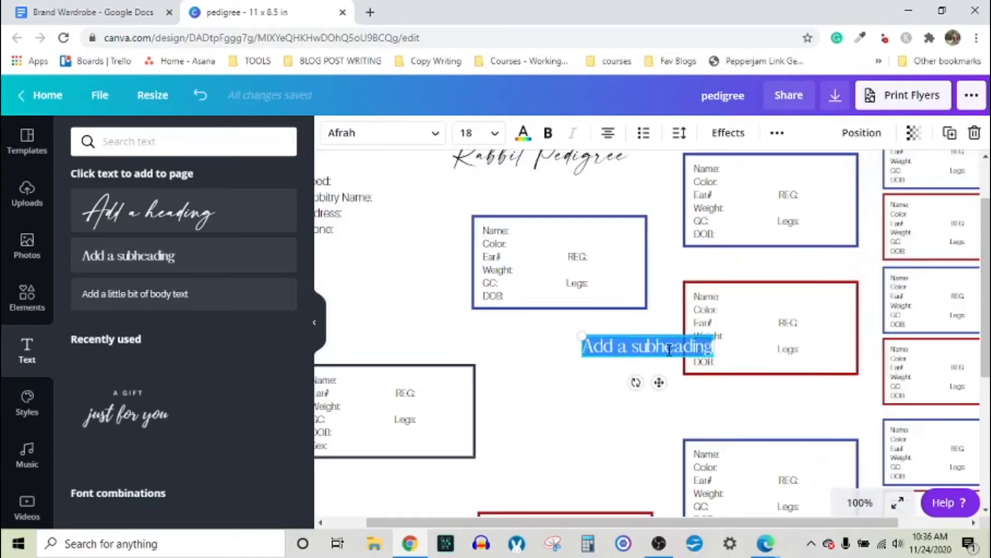
{"action": "mouse_move", "coordinate": [670, 334]}
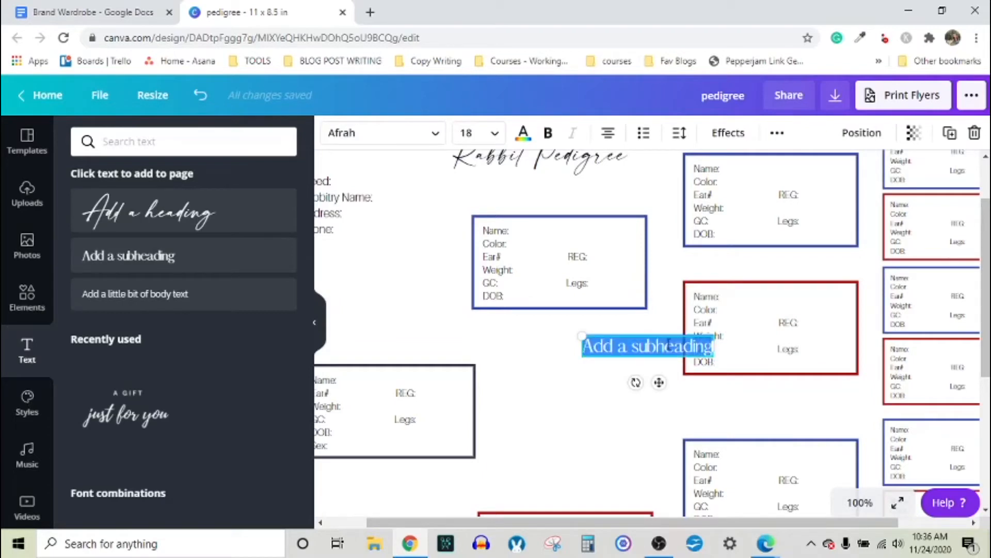
{"action": "type", "text": "Rabbits ar"}
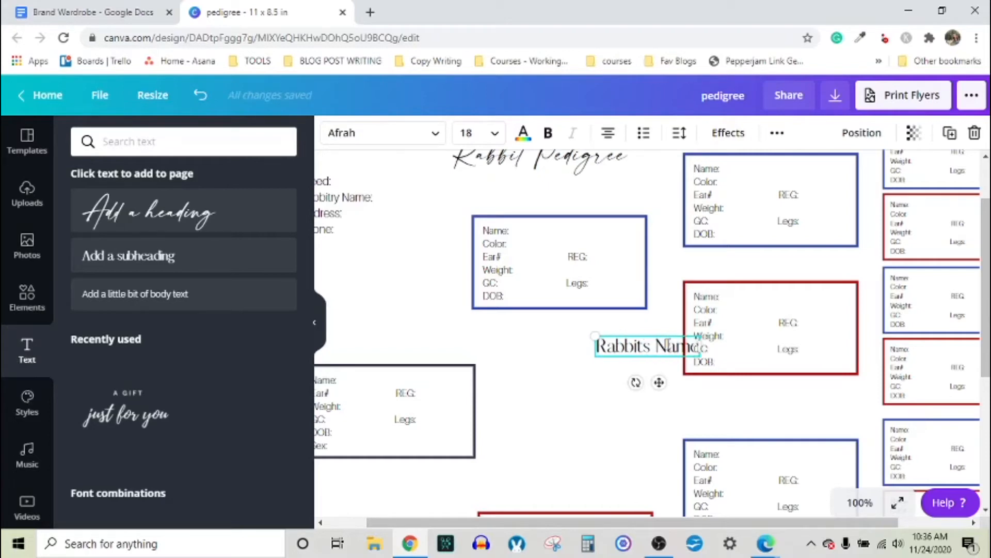
- Move the 'Rabbits Name' text into the subject box, lined up beside the Name label
{"action": "left_click_drag", "start_coordinate": [646, 346], "coordinate": [463, 384]}
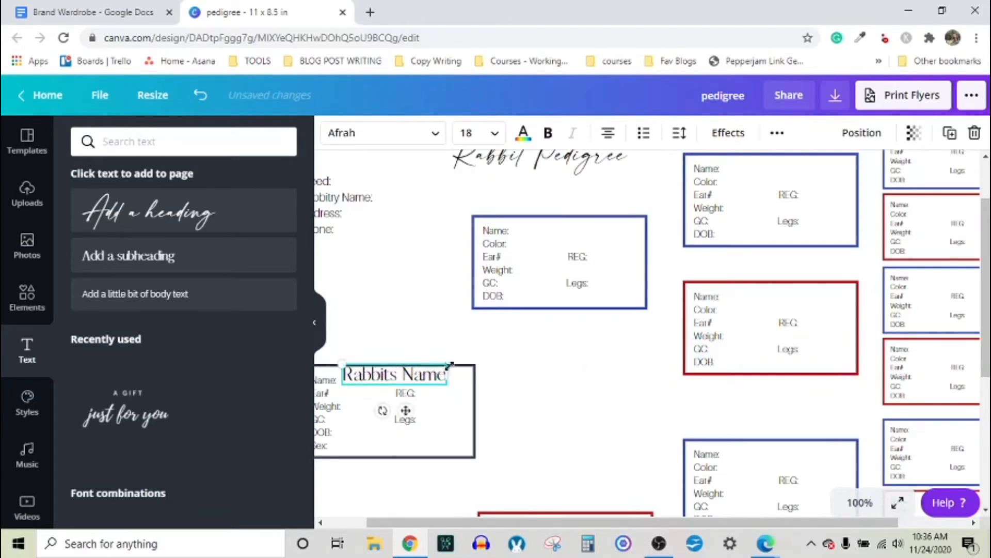
{"action": "left_click_drag", "start_coordinate": [449, 365], "coordinate": [411, 368]}
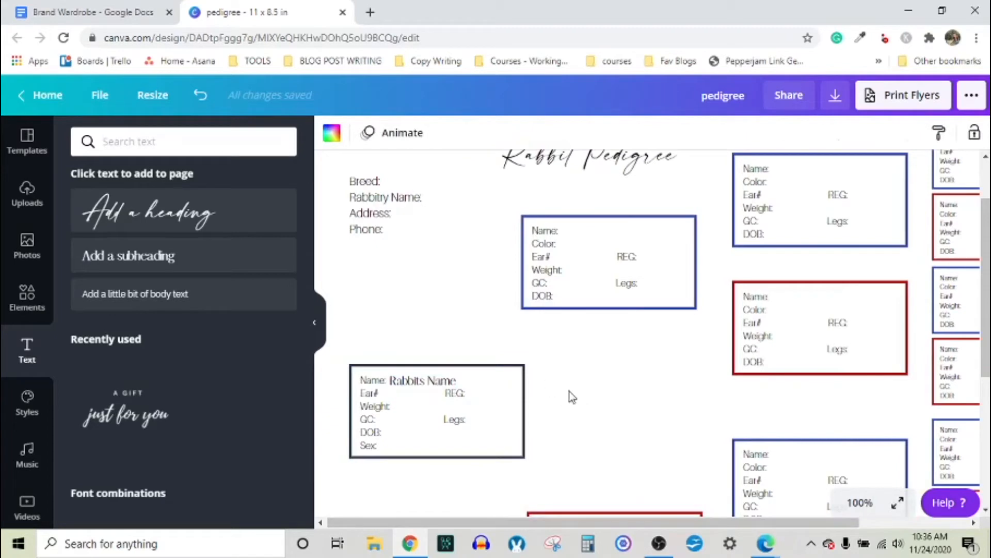
{"action": "left_click", "coordinate": [859, 502]}
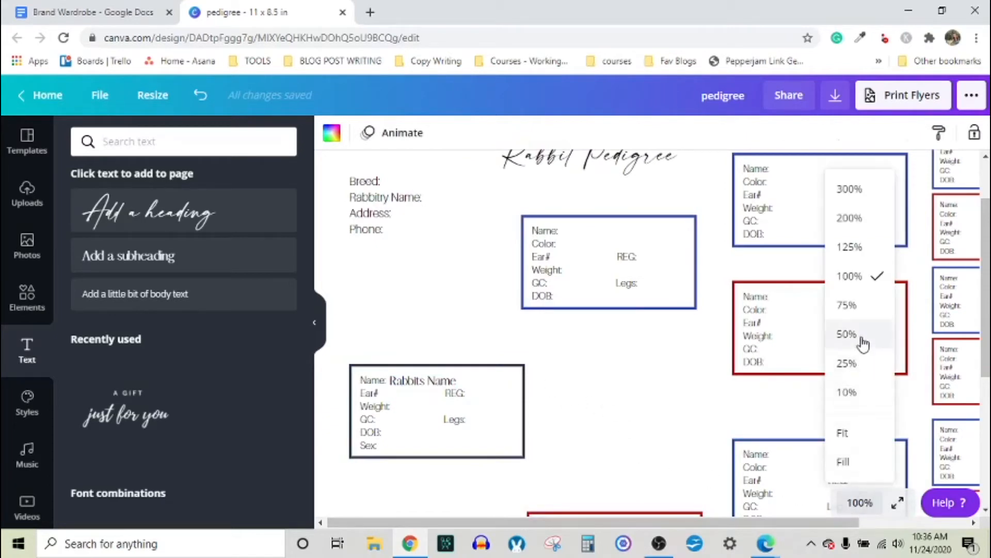
{"action": "left_click", "coordinate": [846, 333]}
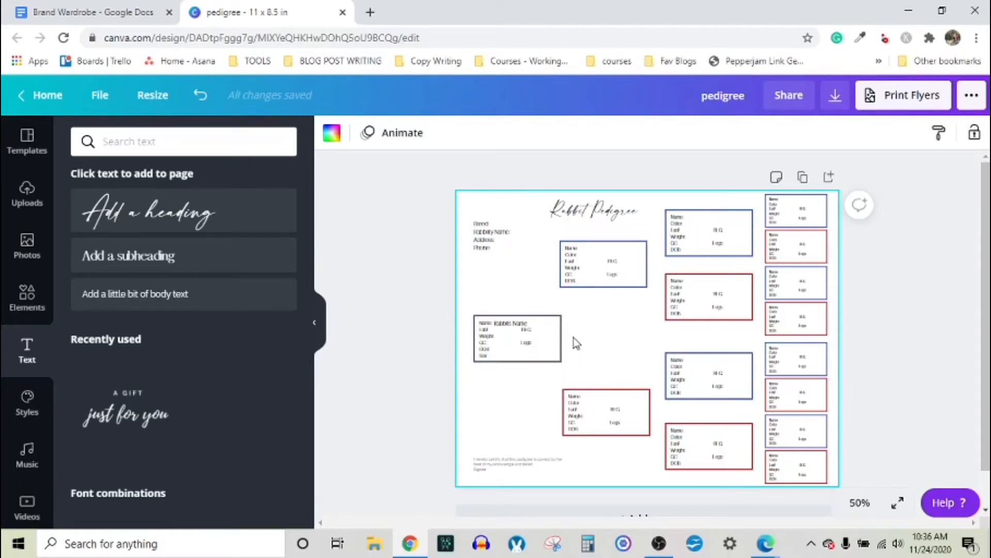
{"action": "left_click", "coordinate": [602, 263]}
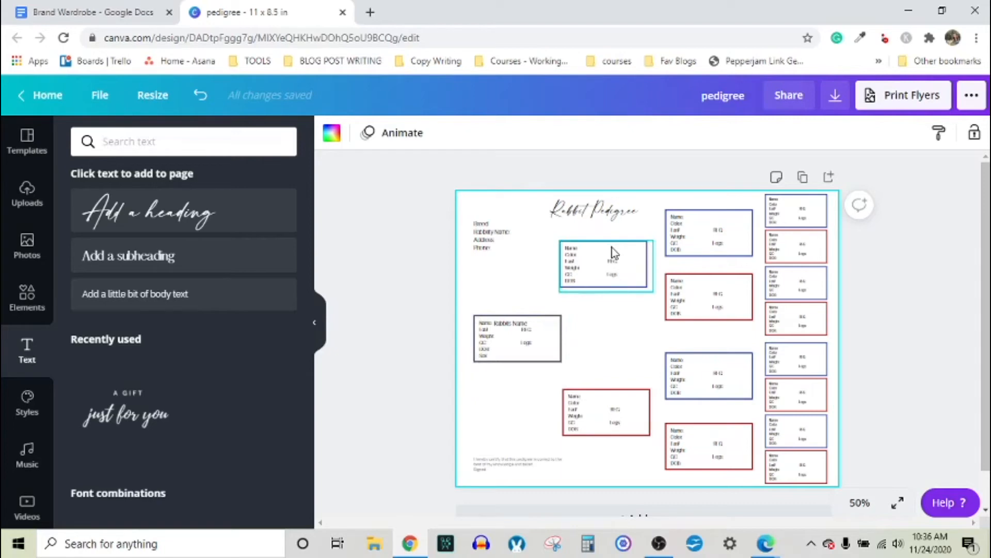
{"action": "mouse_move", "coordinate": [605, 246]}
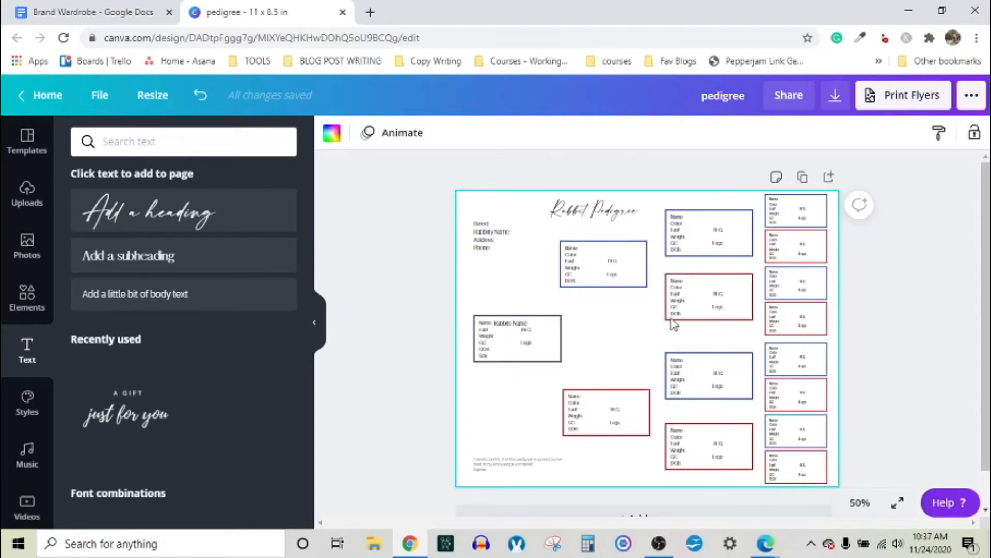
{"action": "left_click", "coordinate": [601, 262]}
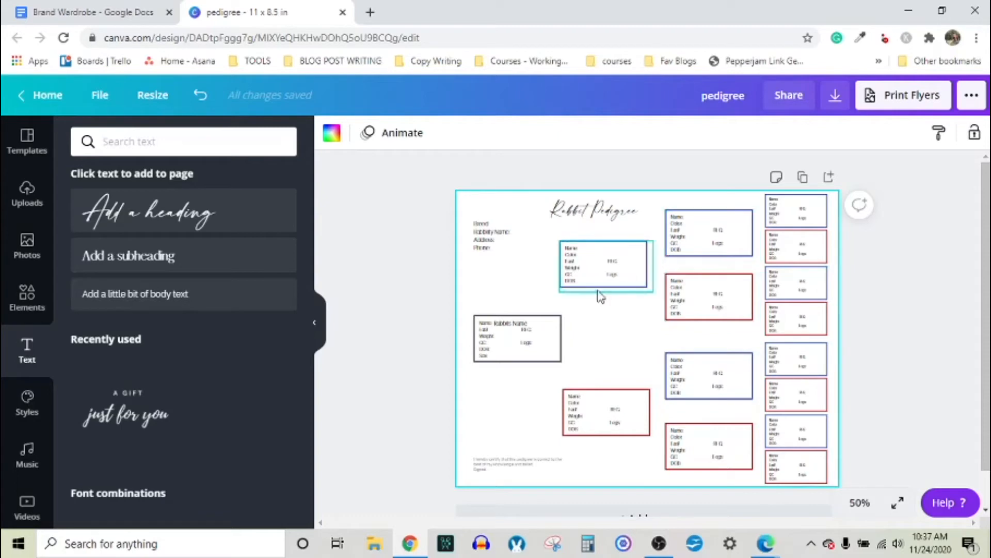
{"action": "left_click", "coordinate": [477, 385]}
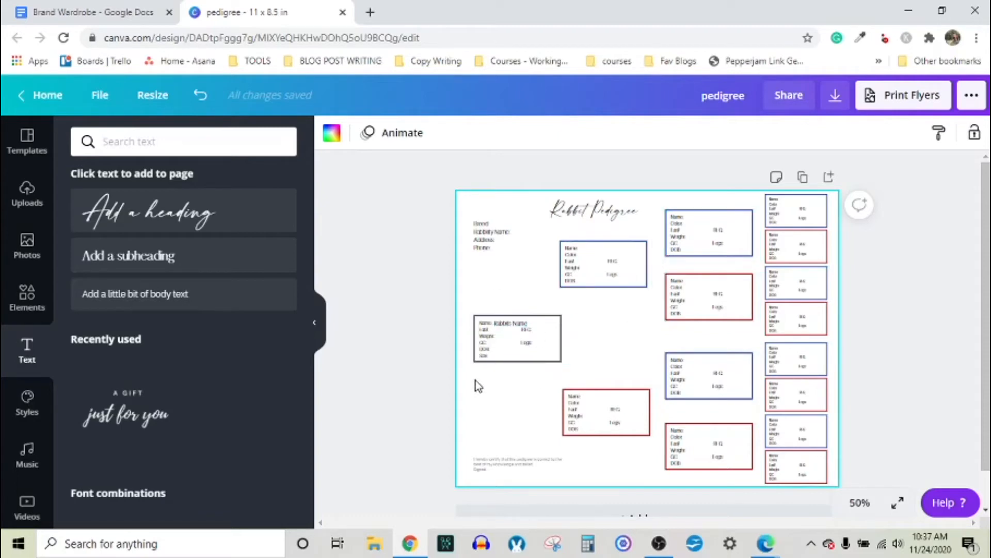
{"action": "mouse_move", "coordinate": [843, 166]}
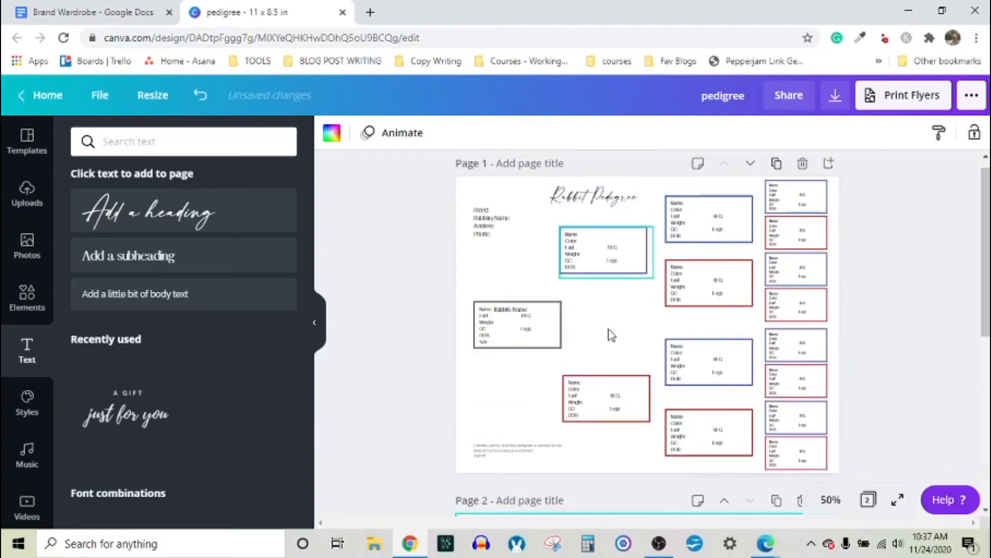
{"action": "scroll", "scroll_direction": "down", "scroll_amount": 3}
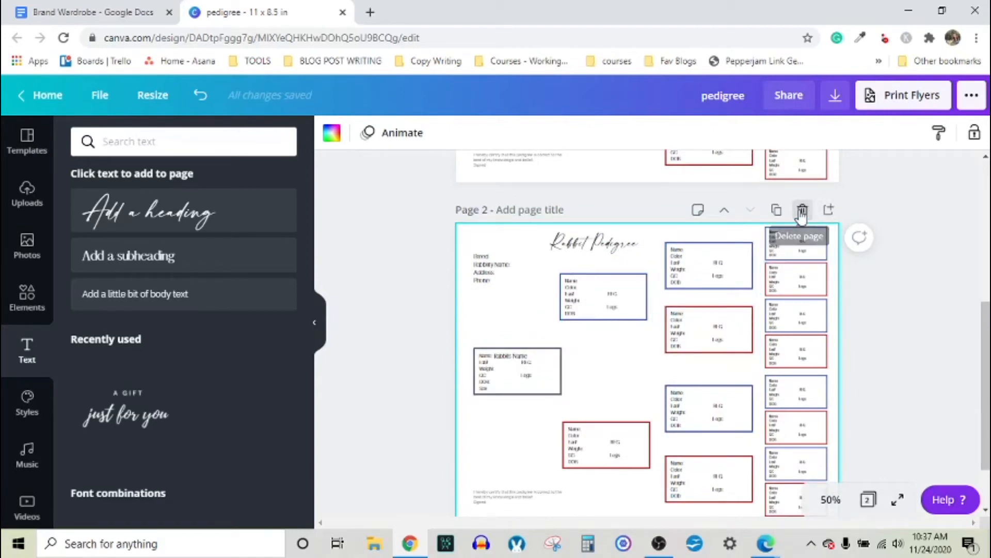
{"action": "left_click", "coordinate": [801, 209]}
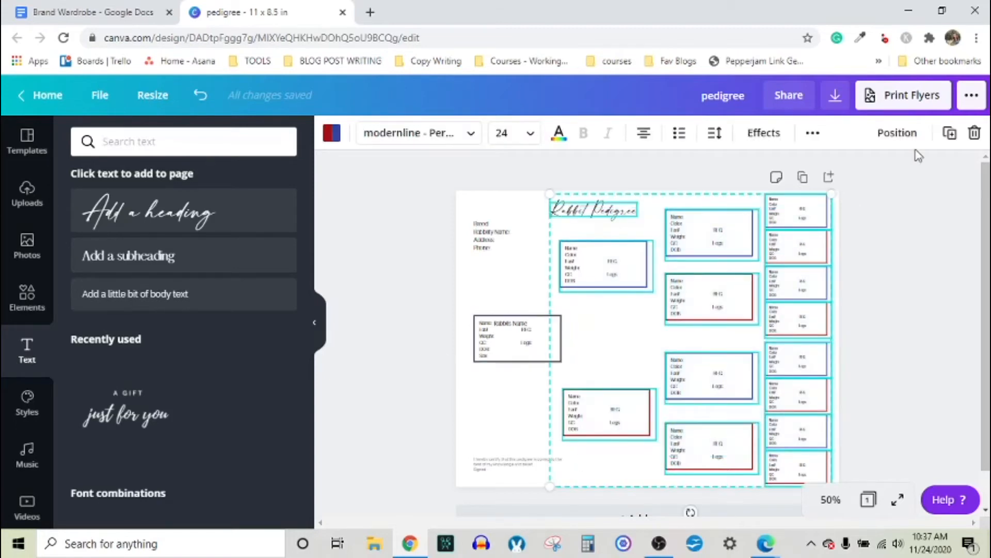
- Lock the selected title and ancestor boxes, then nudge the subject rabbit's box to confirm it still moves
{"action": "left_click", "coordinate": [813, 133]}
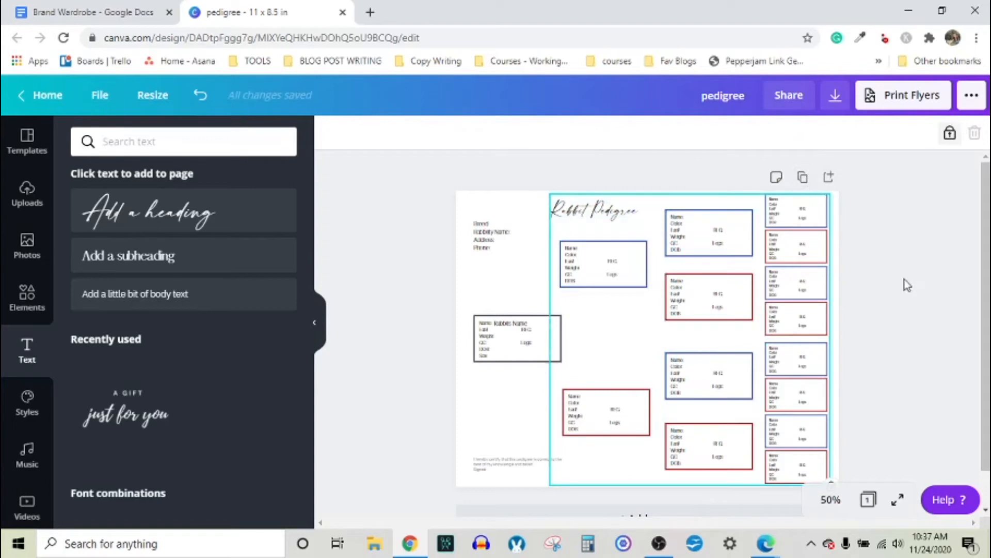
{"action": "mouse_move", "coordinate": [392, 318]}
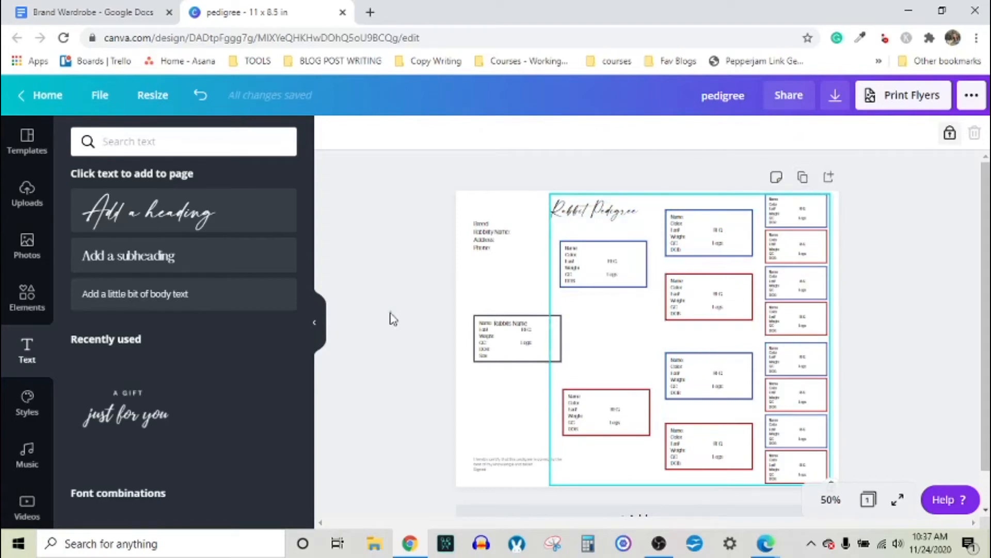
{"action": "left_click", "coordinate": [708, 297]}
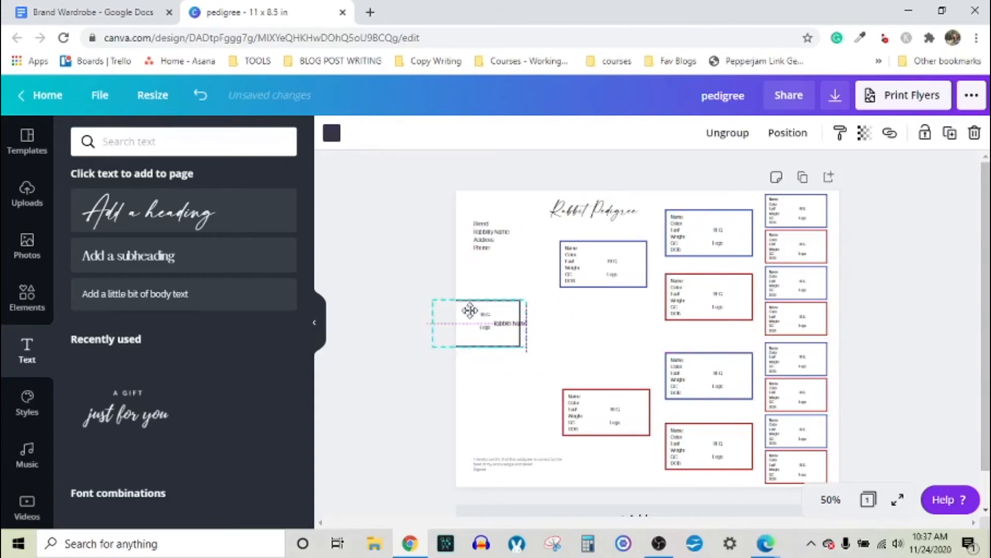
{"action": "left_click_drag", "start_coordinate": [470, 323], "coordinate": [512, 334]}
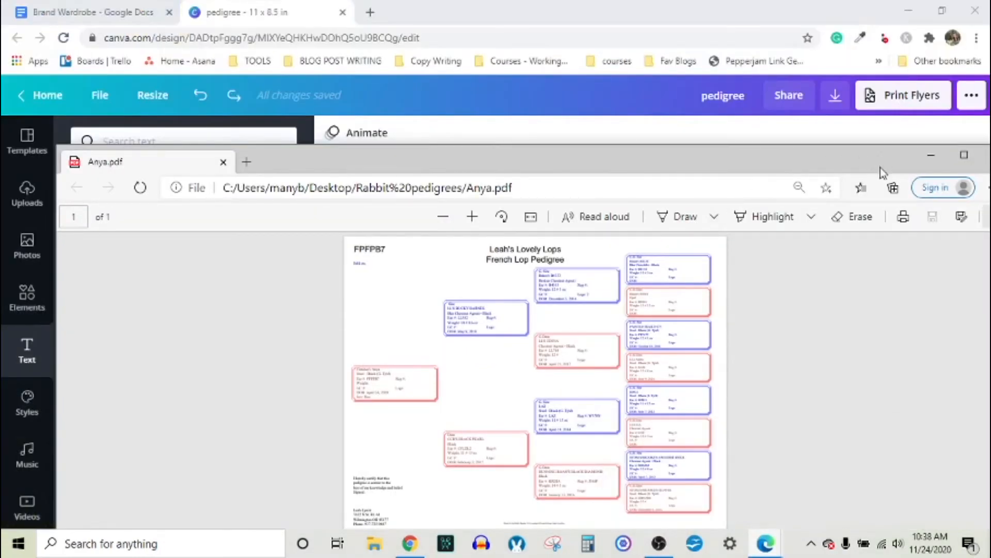
{"action": "left_click", "coordinate": [964, 153]}
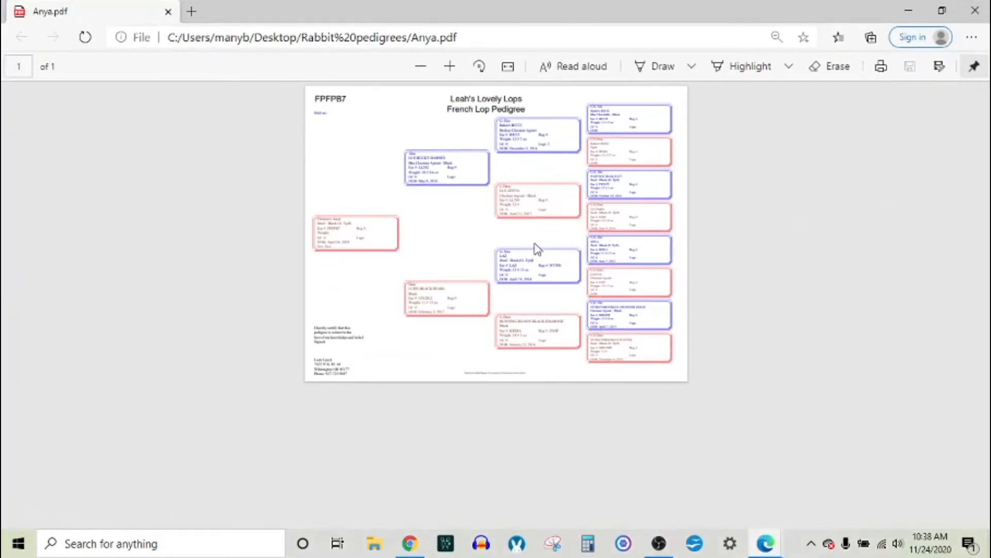
{"action": "left_click", "coordinate": [449, 66]}
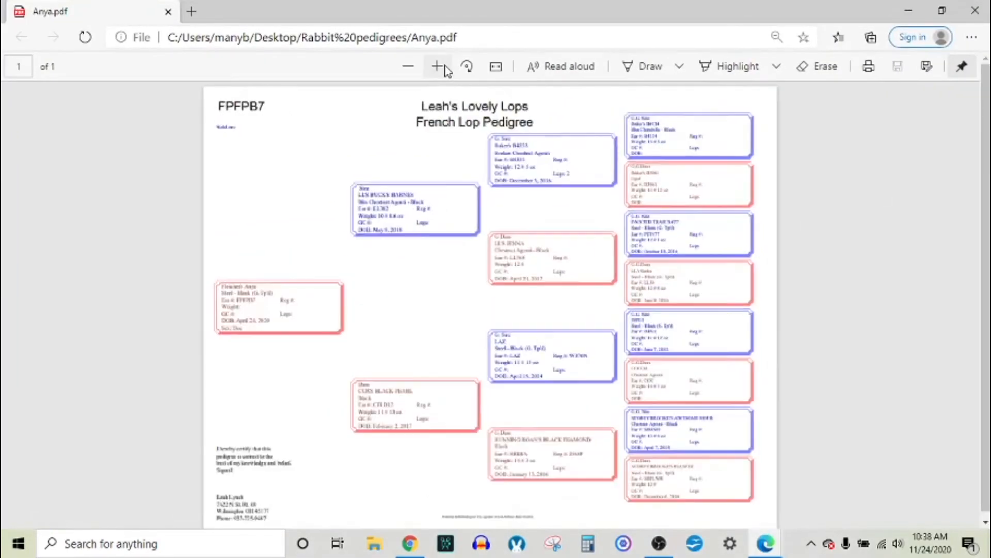
{"action": "left_click", "coordinate": [437, 66]}
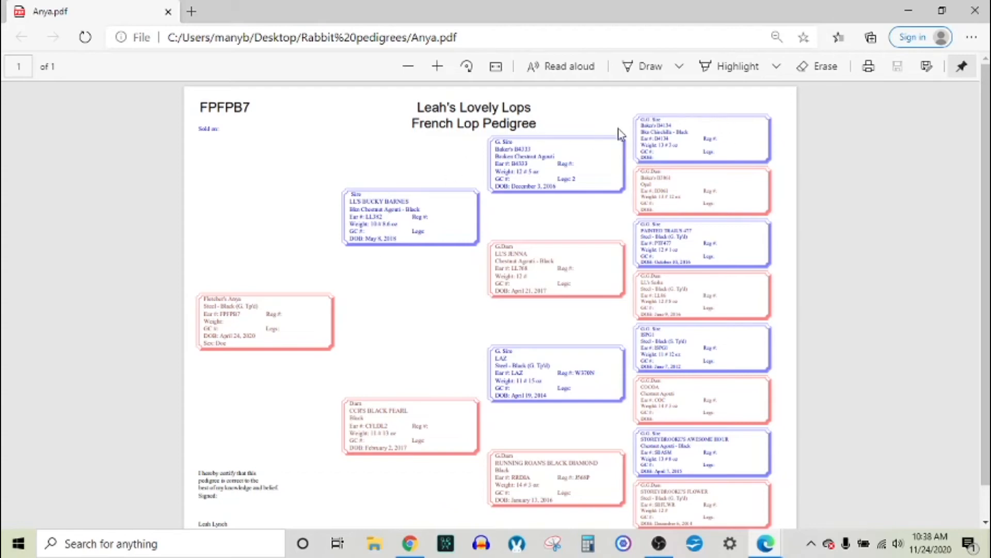
{"action": "mouse_move", "coordinate": [626, 314]}
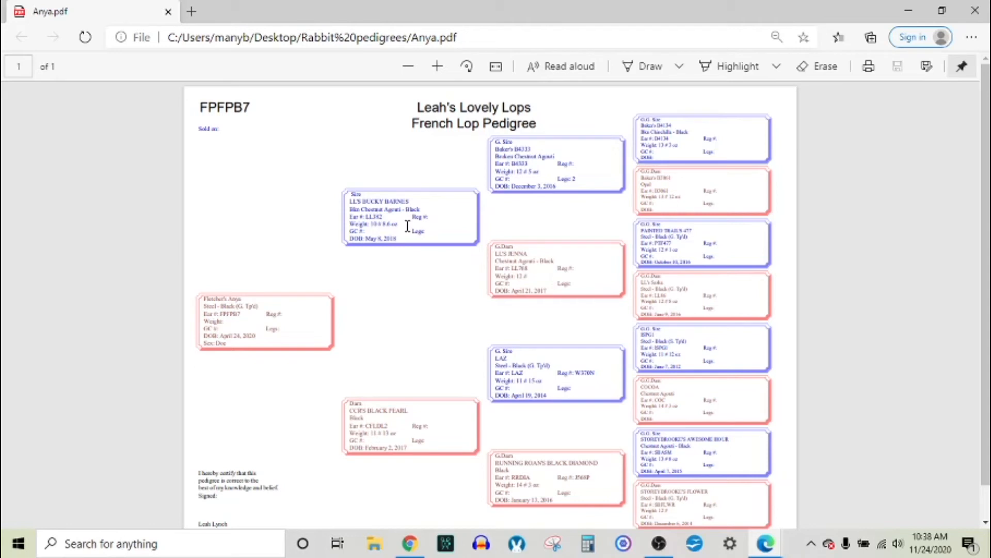
{"action": "mouse_move", "coordinate": [574, 188]}
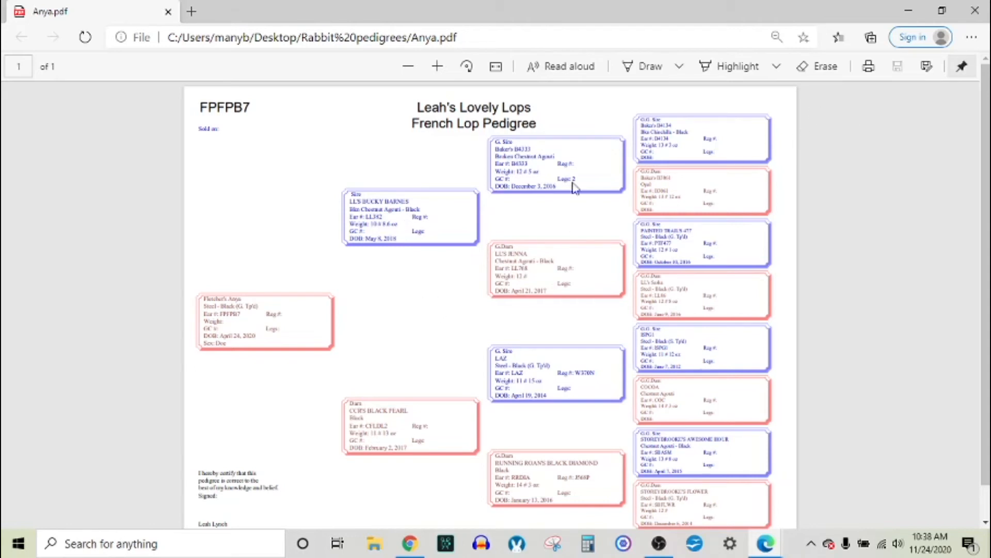
{"action": "mouse_move", "coordinate": [404, 184]}
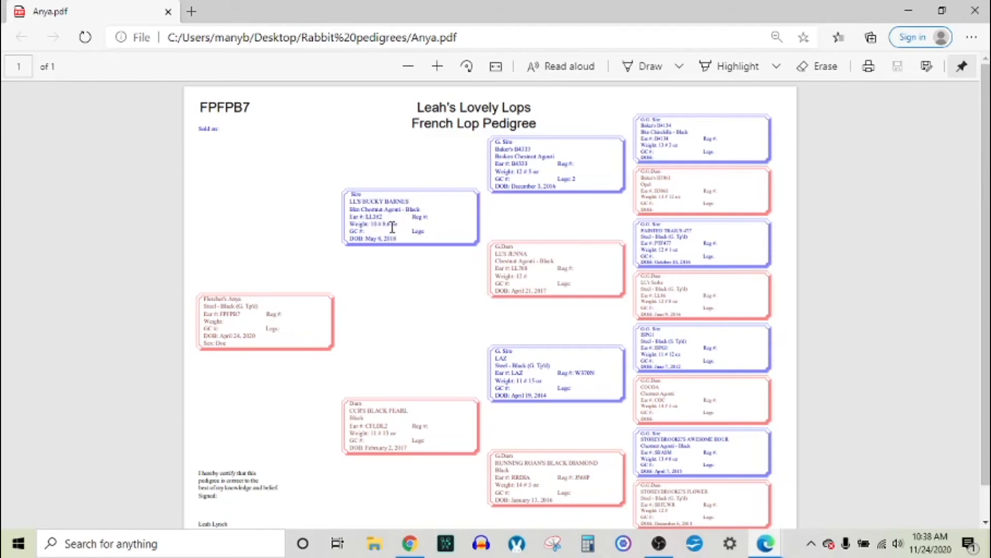
{"action": "scroll", "scroll_direction": "down", "scroll_amount": 3}
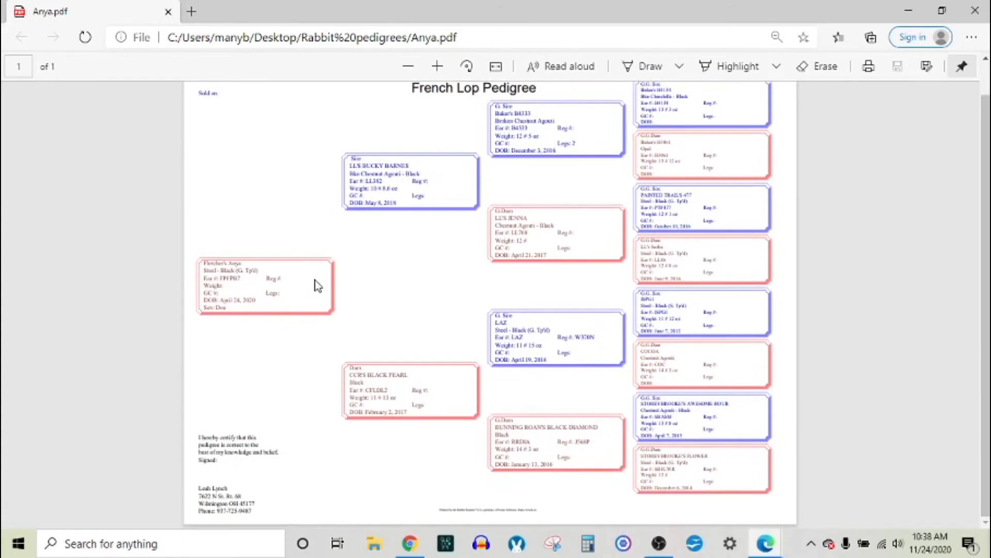
{"action": "mouse_move", "coordinate": [578, 157]}
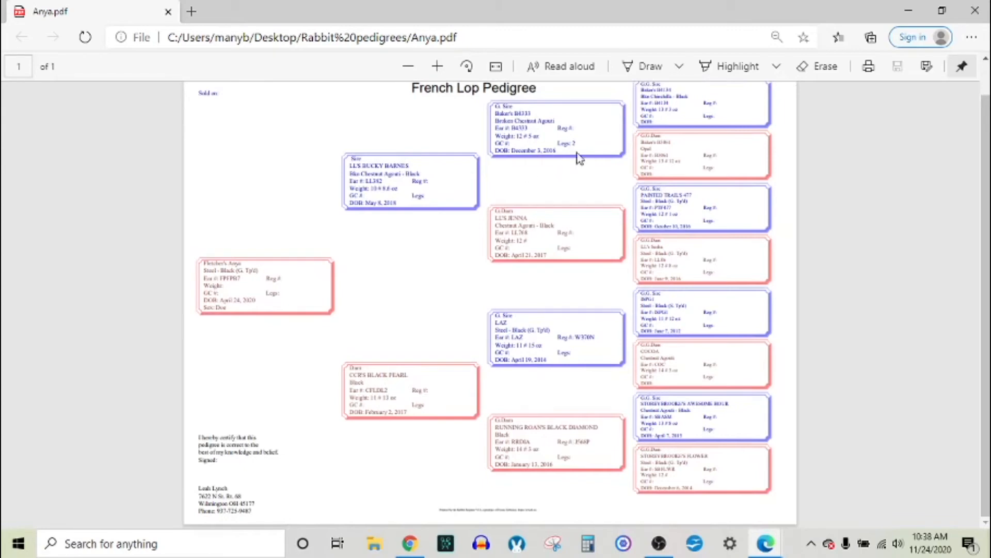
{"action": "mouse_move", "coordinate": [717, 223]}
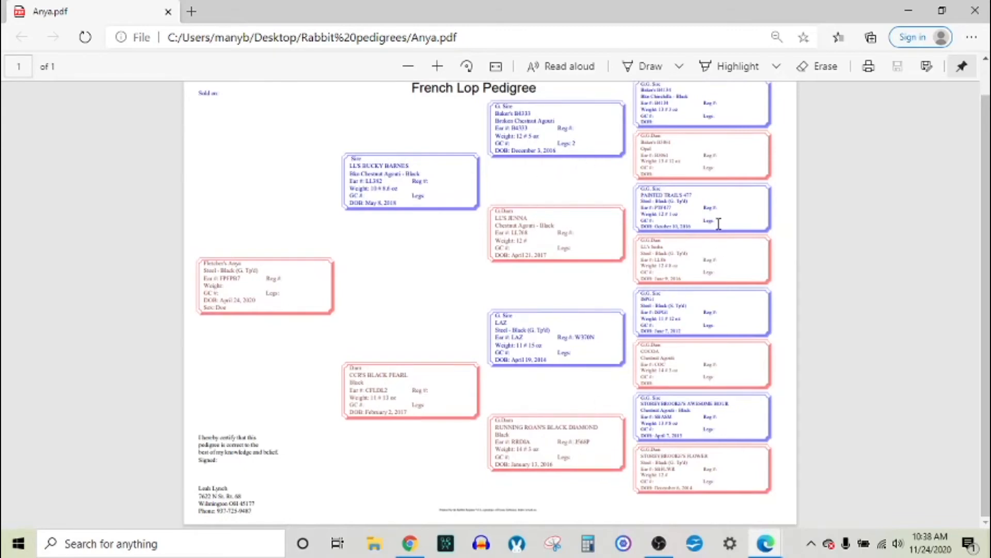
{"action": "mouse_move", "coordinate": [391, 210]}
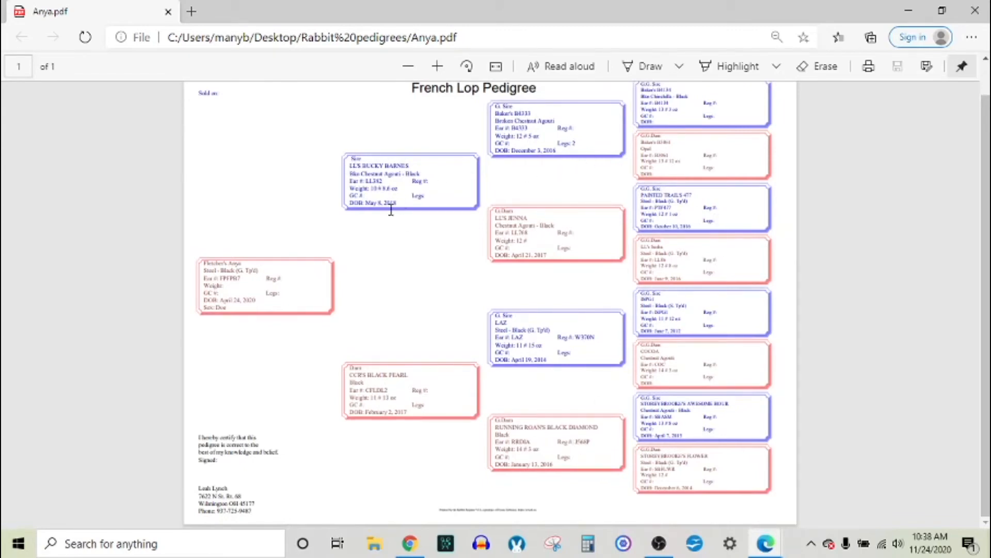
{"action": "mouse_move", "coordinate": [444, 184]}
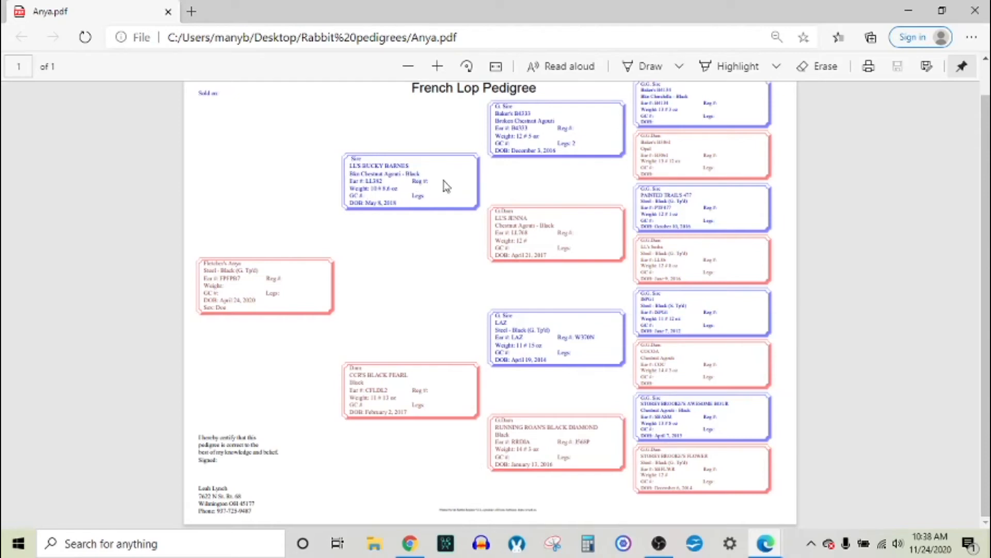
{"action": "mouse_move", "coordinate": [446, 193]}
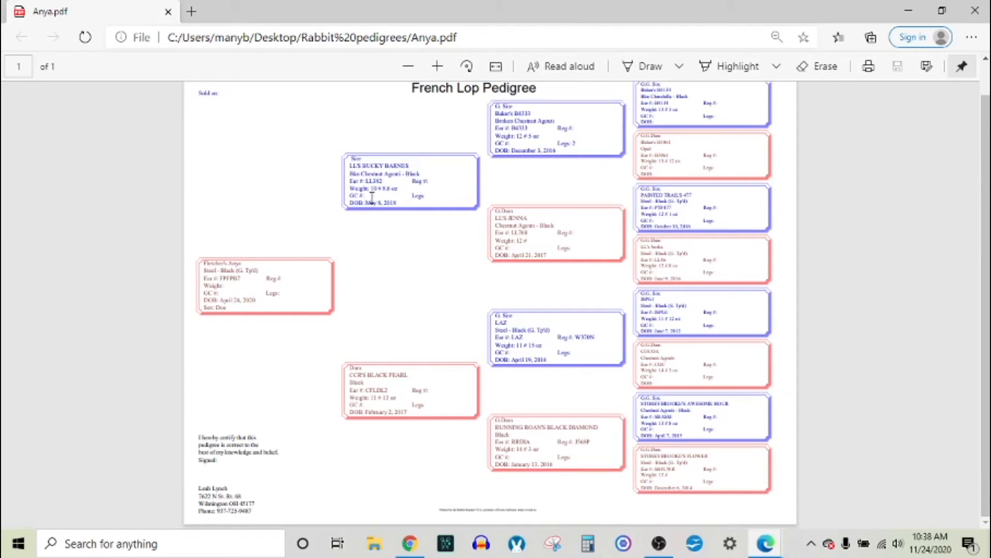
{"action": "mouse_move", "coordinate": [413, 372]}
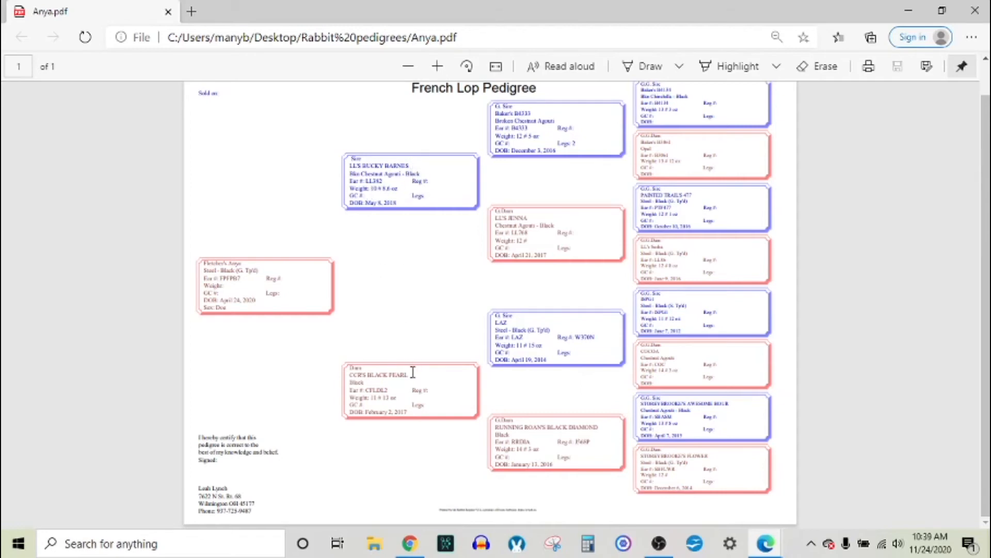
{"action": "mouse_move", "coordinate": [430, 379]}
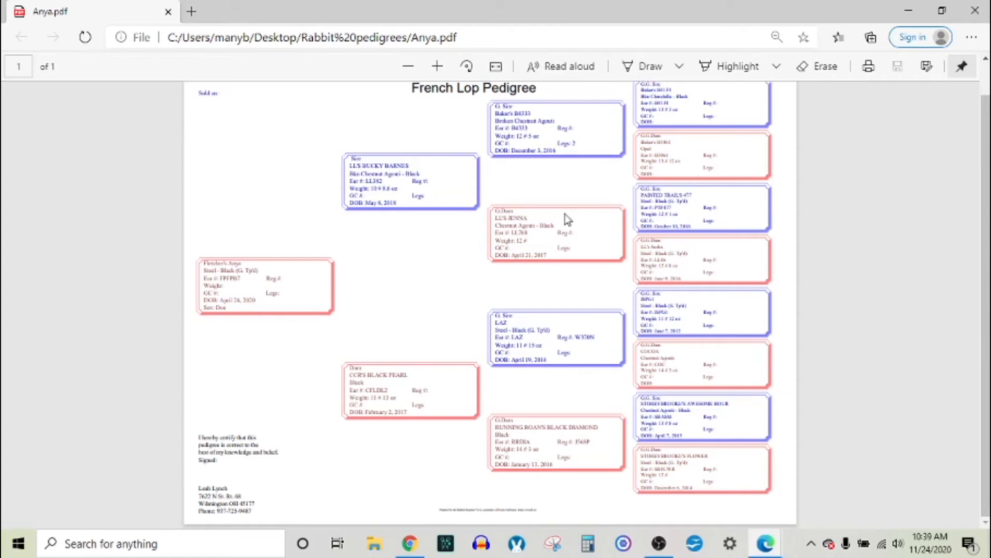
{"action": "mouse_move", "coordinate": [720, 295]}
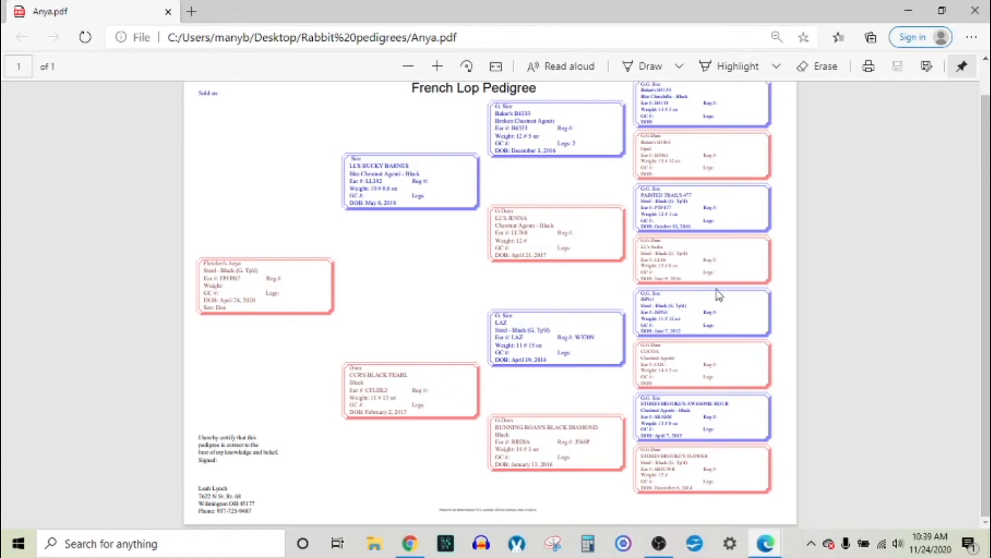
{"action": "mouse_move", "coordinate": [729, 281]}
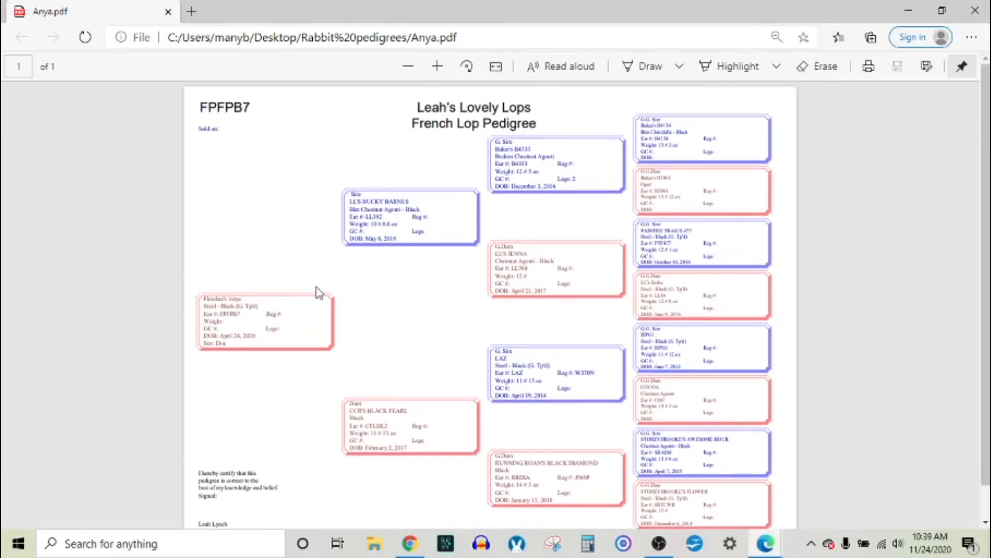
{"action": "mouse_move", "coordinate": [262, 413]}
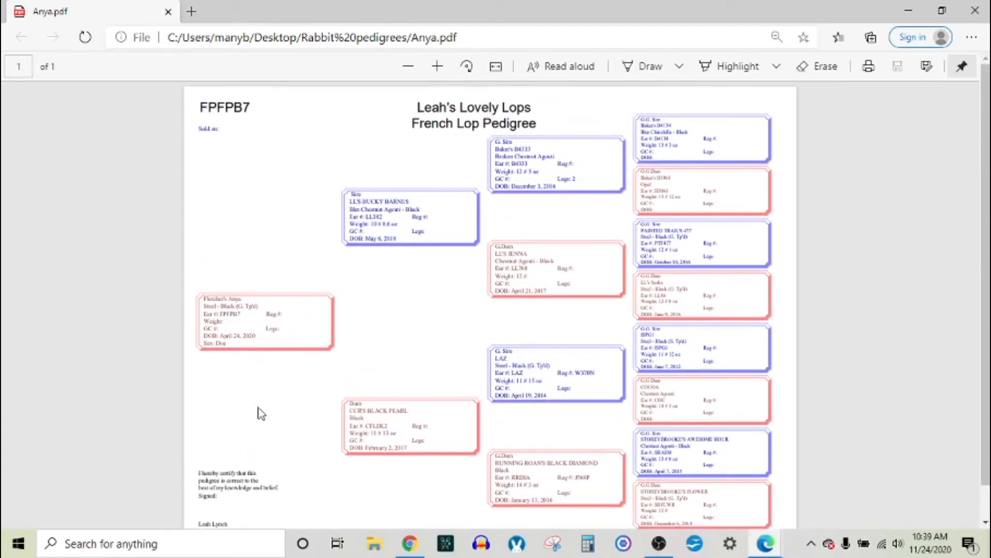
{"action": "mouse_move", "coordinate": [619, 247]}
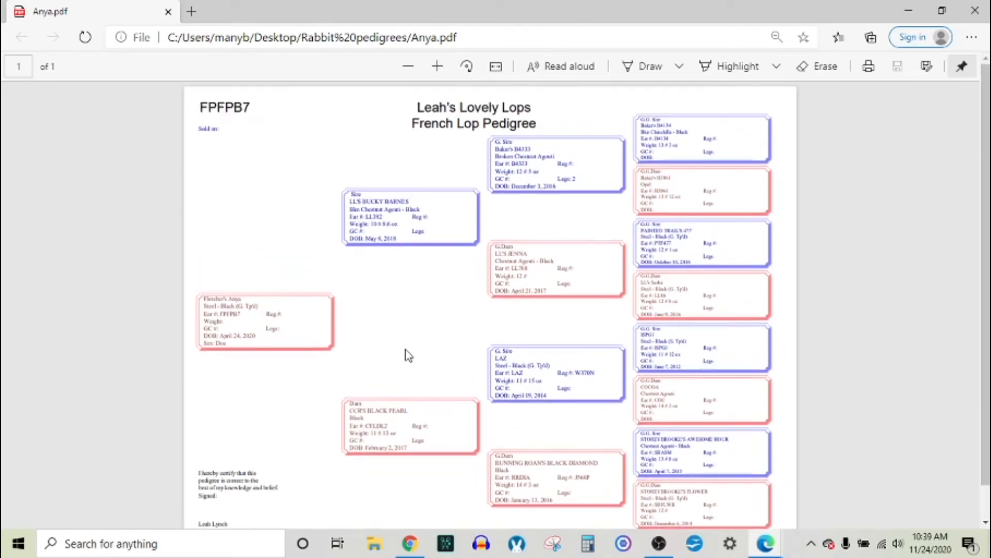
{"action": "mouse_move", "coordinate": [703, 438]}
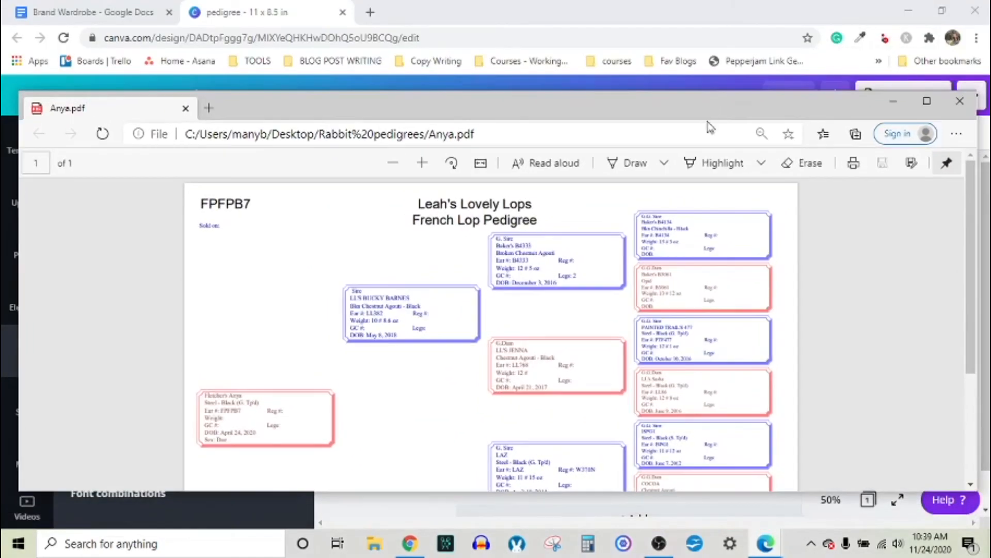
- Zoom out Anya's pedigree to a full page and shrink the fawn buck pedigree page likewise
{"action": "left_click", "coordinate": [392, 162]}
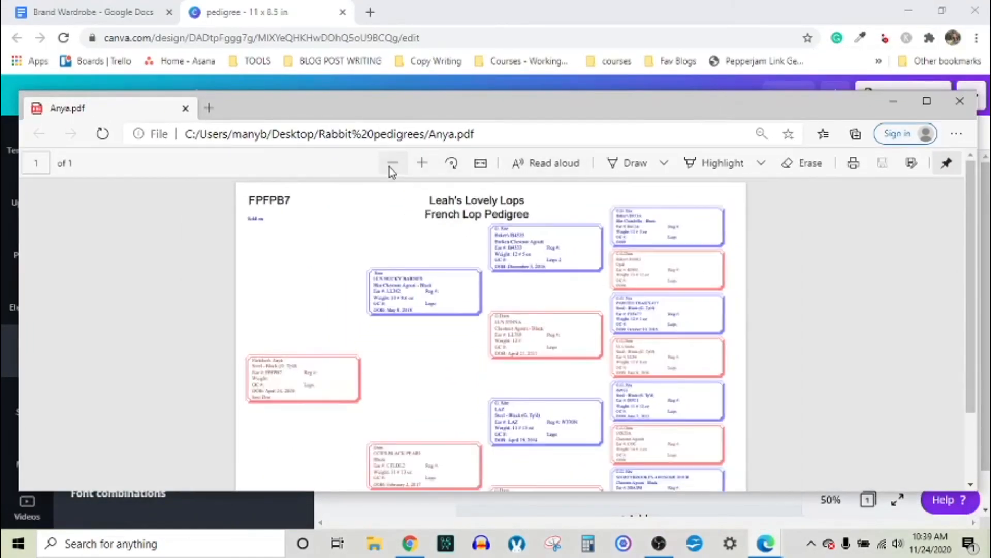
{"action": "left_click", "coordinate": [405, 162]}
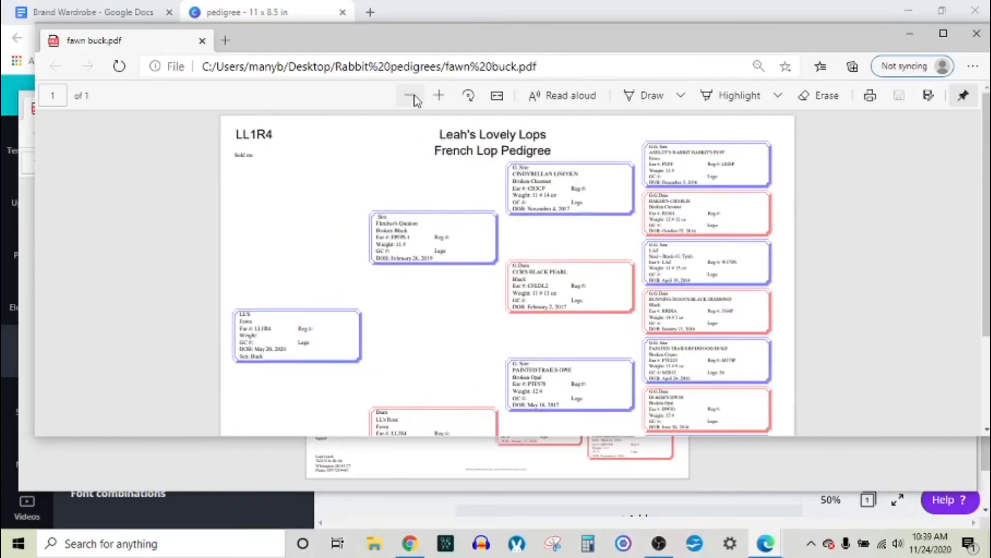
{"action": "left_click", "coordinate": [422, 95]}
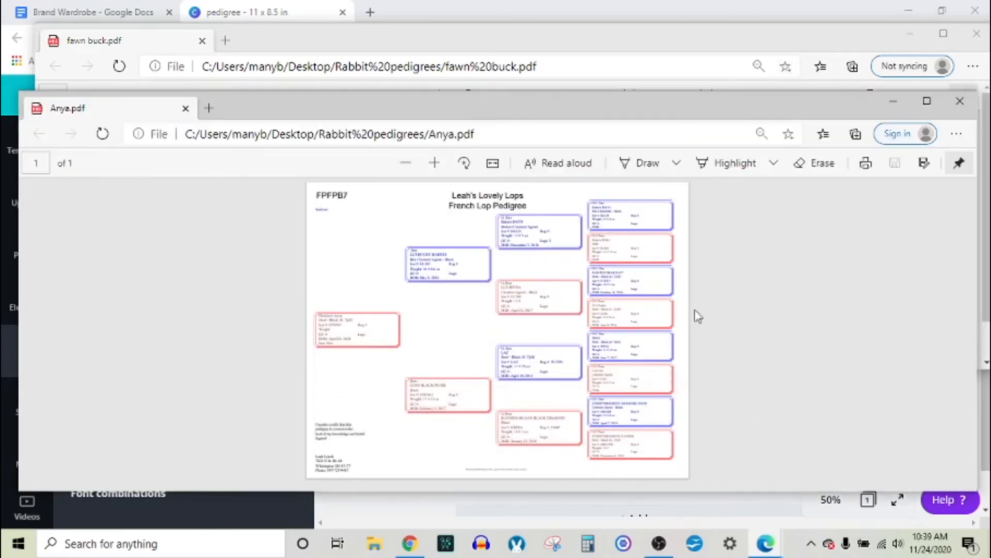
{"action": "left_click", "coordinate": [329, 133]}
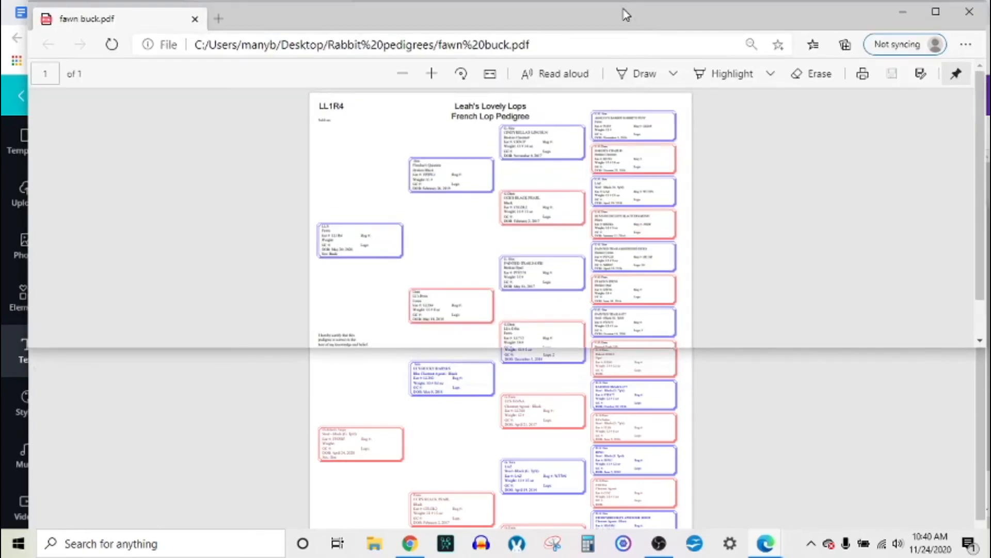
{"action": "mouse_move", "coordinate": [218, 306]}
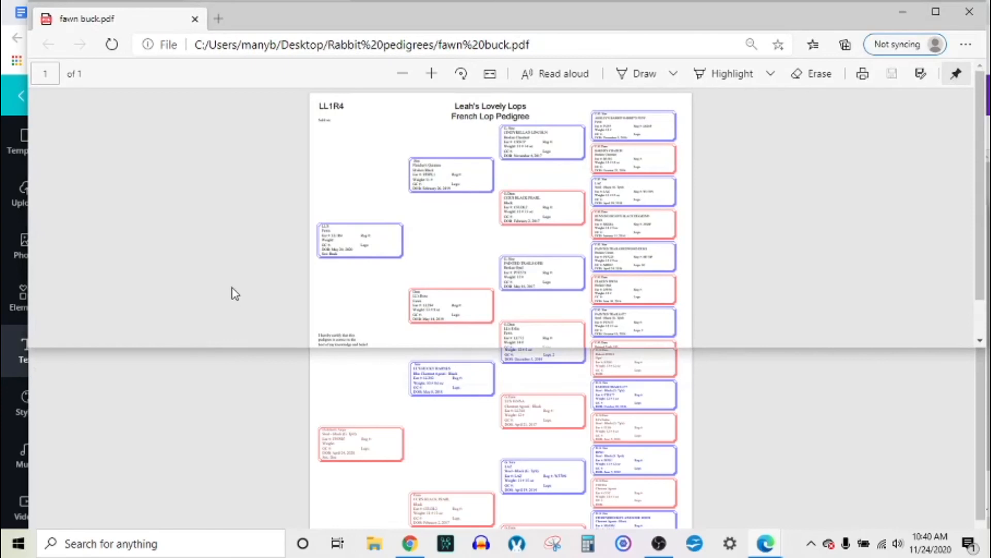
{"action": "mouse_move", "coordinate": [197, 272]}
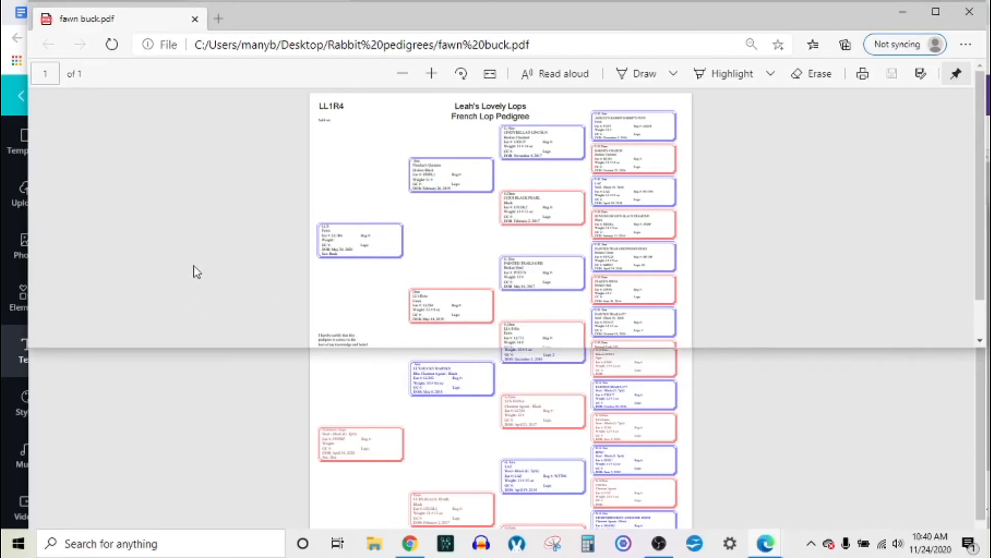
{"action": "mouse_move", "coordinate": [289, 353]}
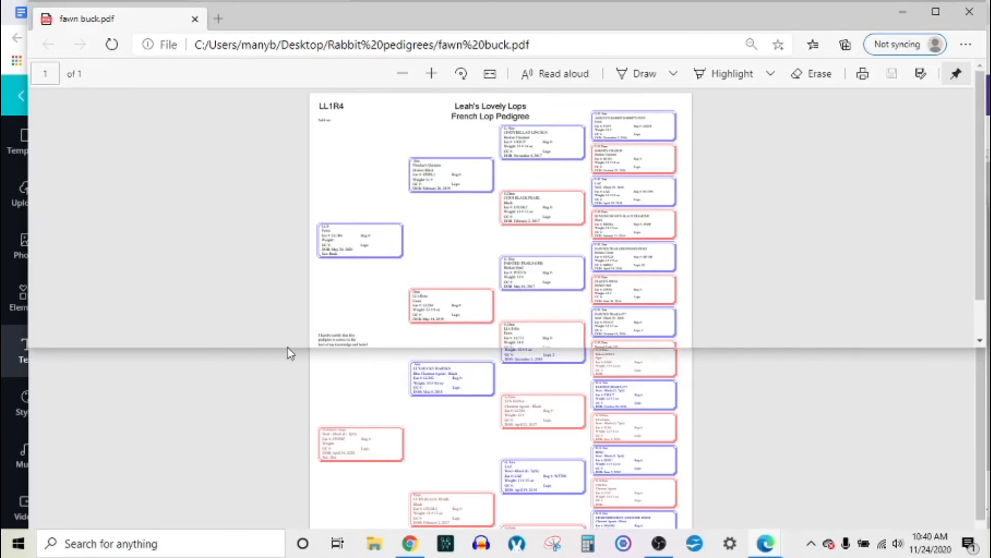
{"action": "mouse_move", "coordinate": [247, 311]}
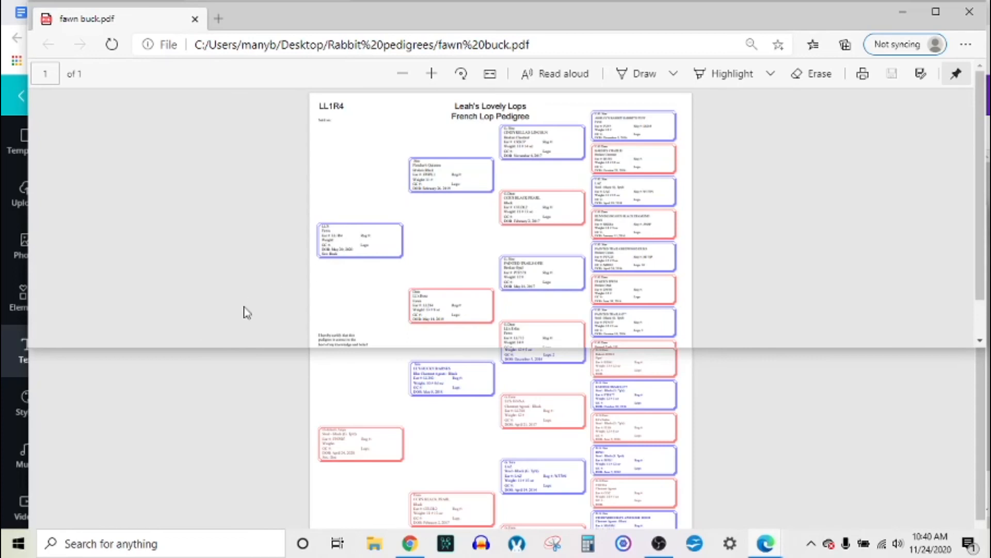
{"action": "mouse_move", "coordinate": [615, 172]}
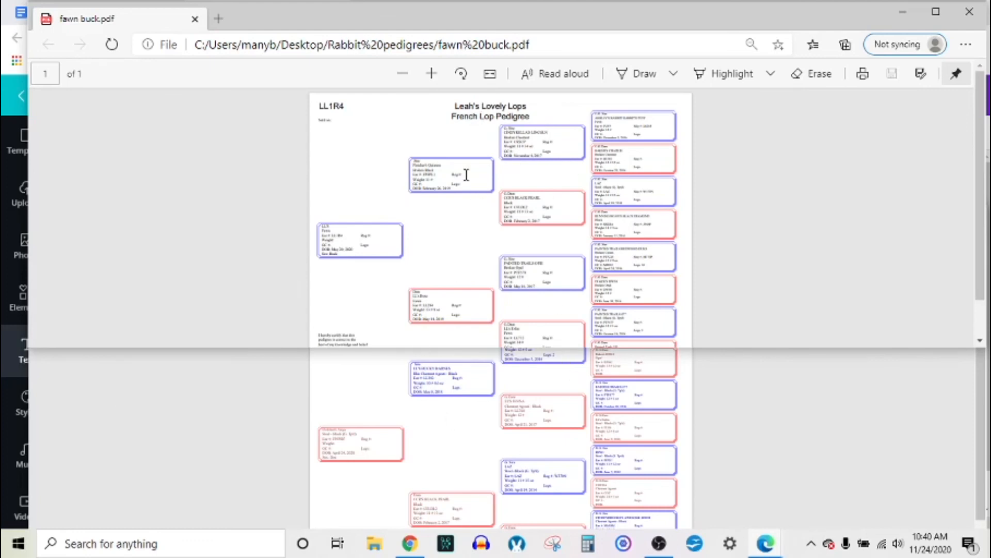
{"action": "mouse_move", "coordinate": [205, 342]}
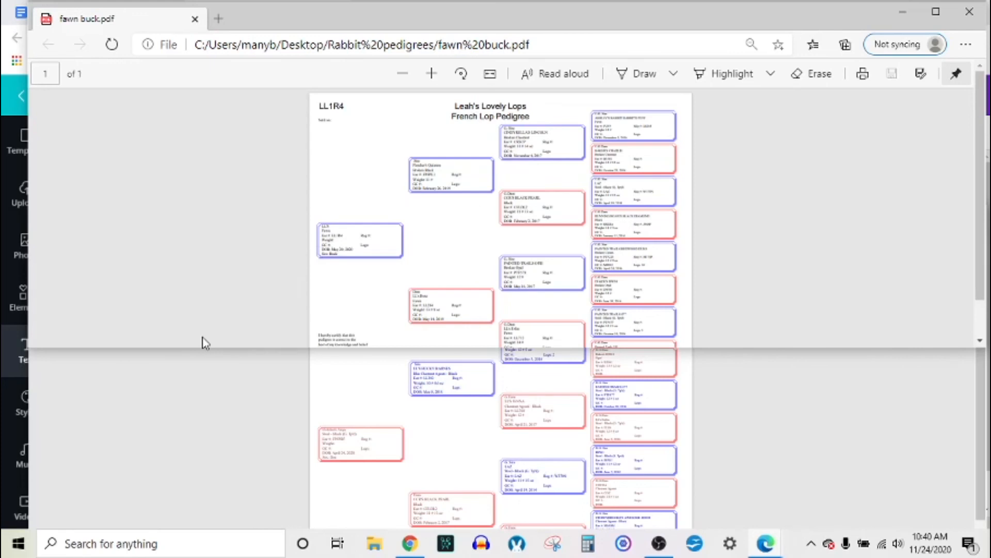
{"action": "mouse_move", "coordinate": [477, 513]}
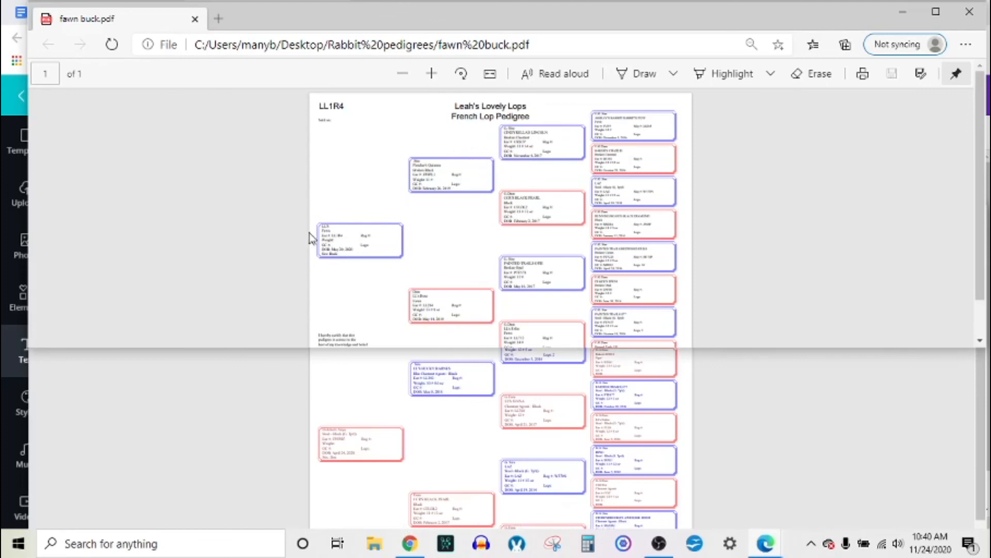
{"action": "mouse_move", "coordinate": [334, 274]}
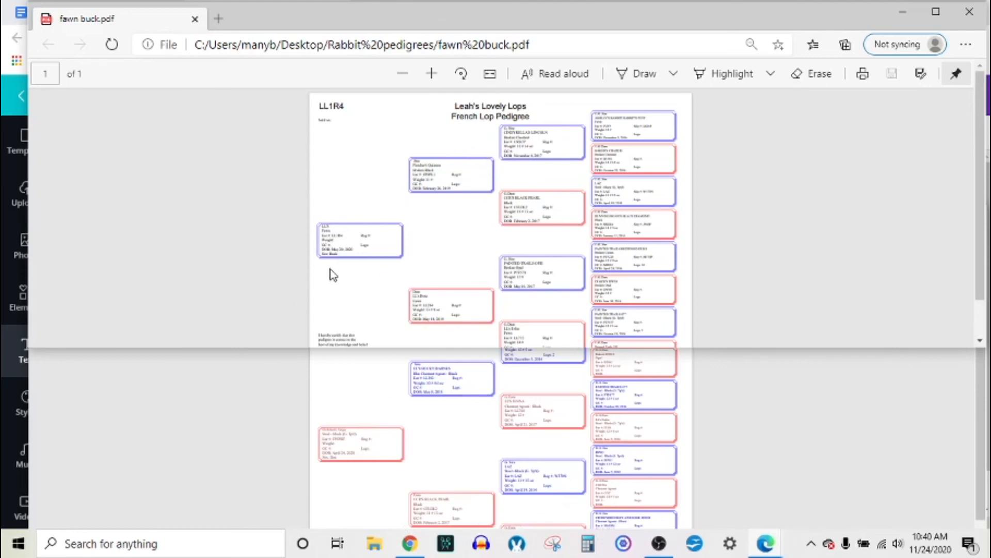
{"action": "mouse_move", "coordinate": [448, 455]}
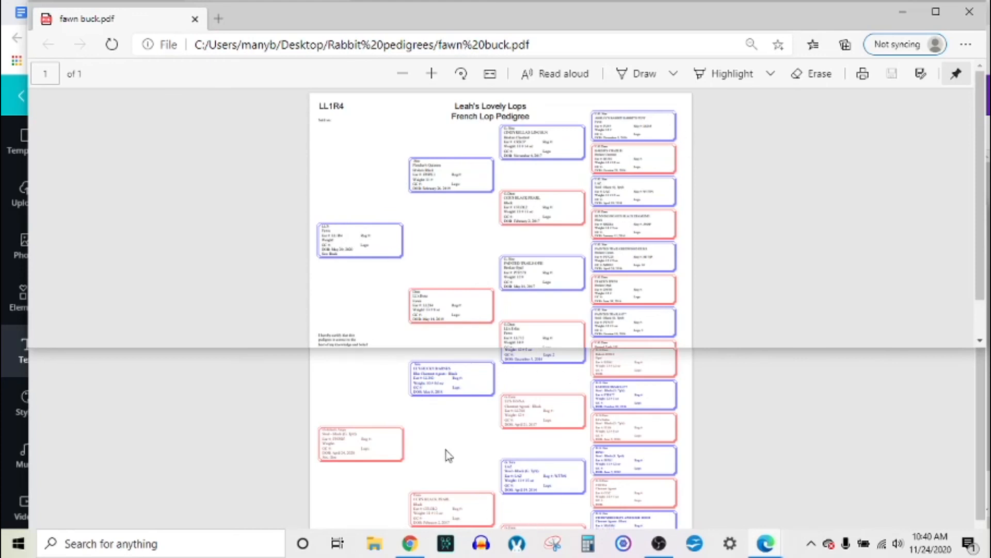
{"action": "mouse_move", "coordinate": [500, 508]}
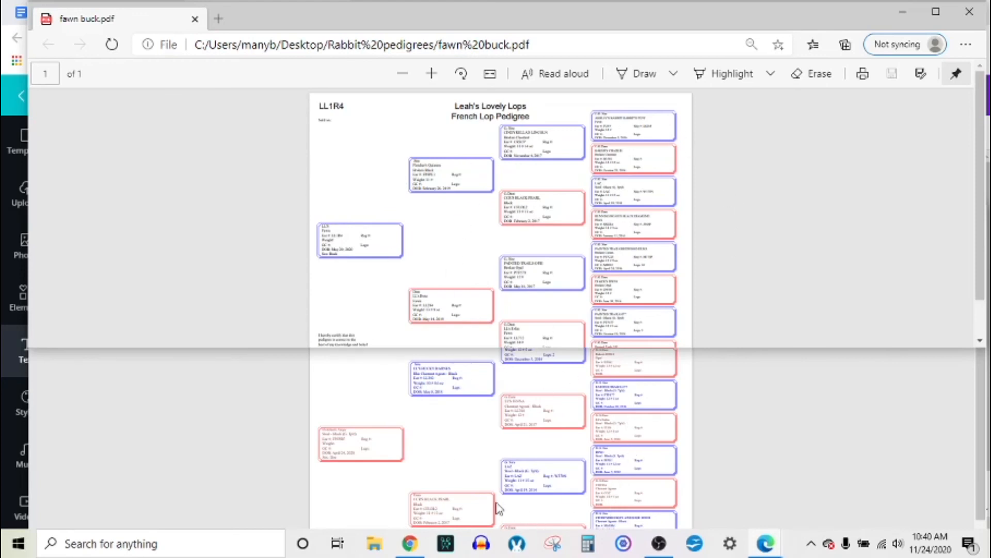
{"action": "mouse_move", "coordinate": [659, 128]}
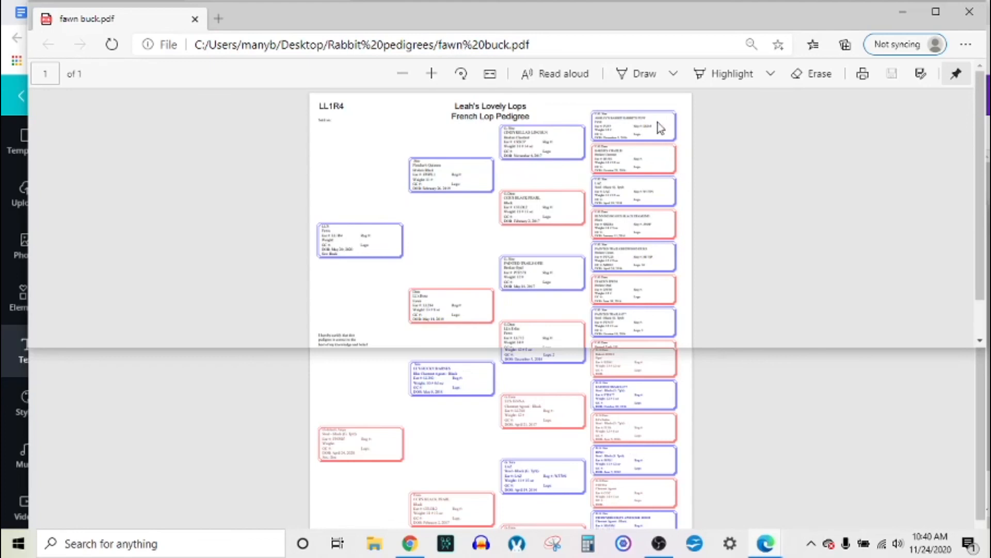
{"action": "mouse_move", "coordinate": [699, 428]}
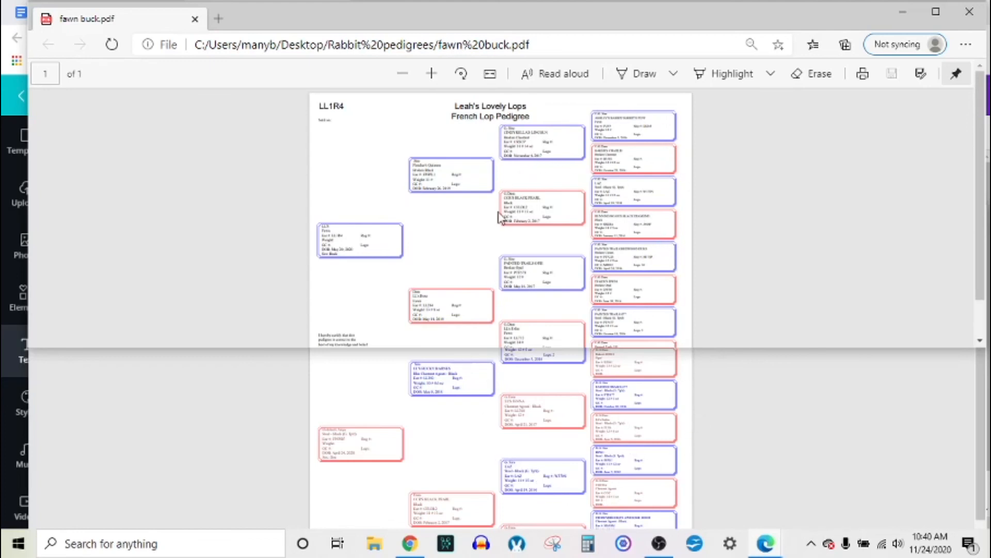
{"action": "mouse_move", "coordinate": [545, 268]}
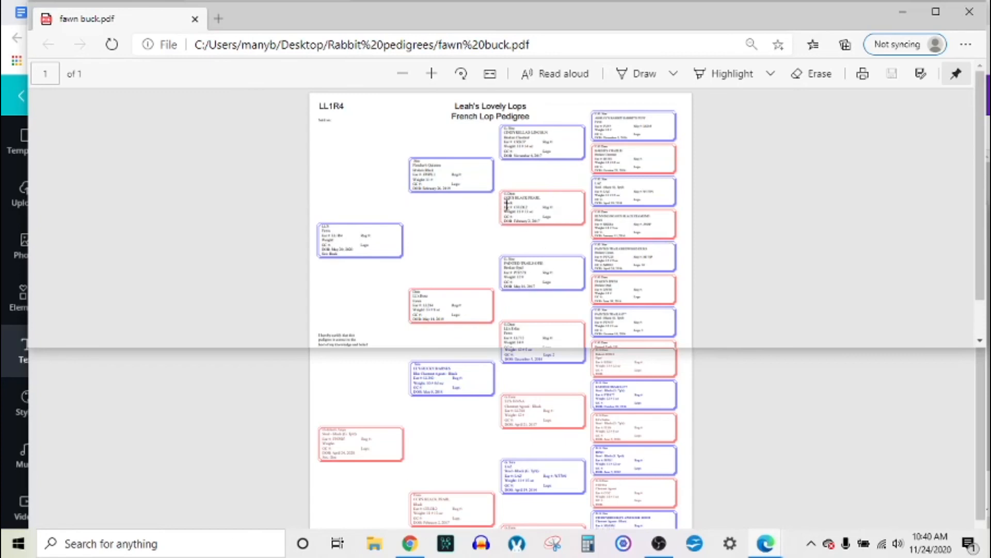
- Scroll down the maximized fawn buck pedigree page
{"action": "scroll", "scroll_direction": "down", "scroll_amount": 3}
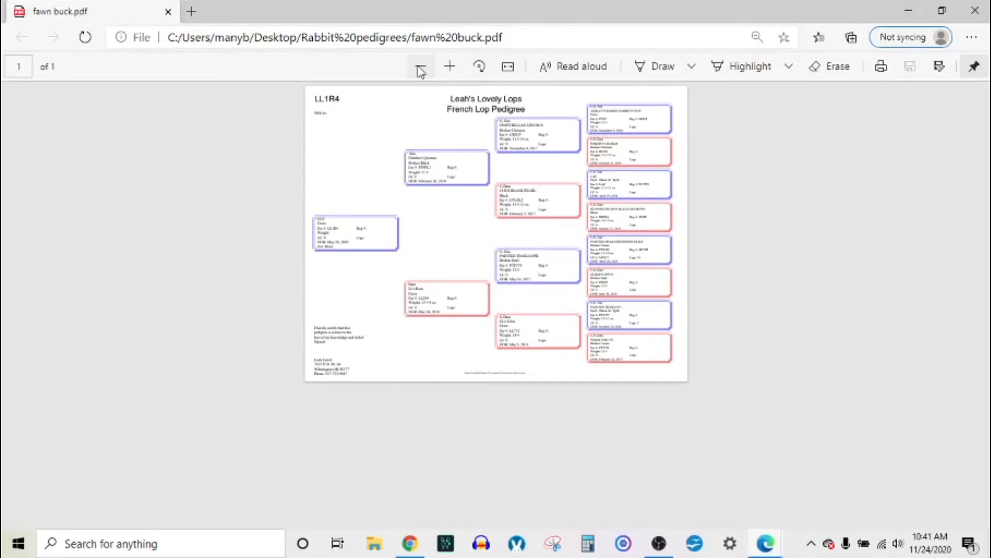
- Zoom in on the fawn buck pedigree so its ancestor boxes are readable
{"action": "left_click", "coordinate": [449, 66]}
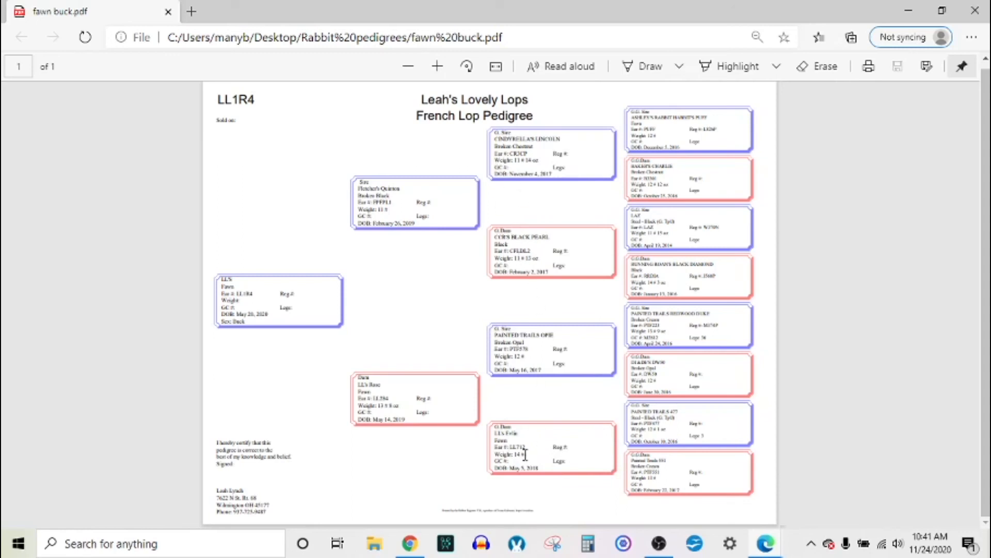
{"action": "mouse_move", "coordinate": [524, 429]}
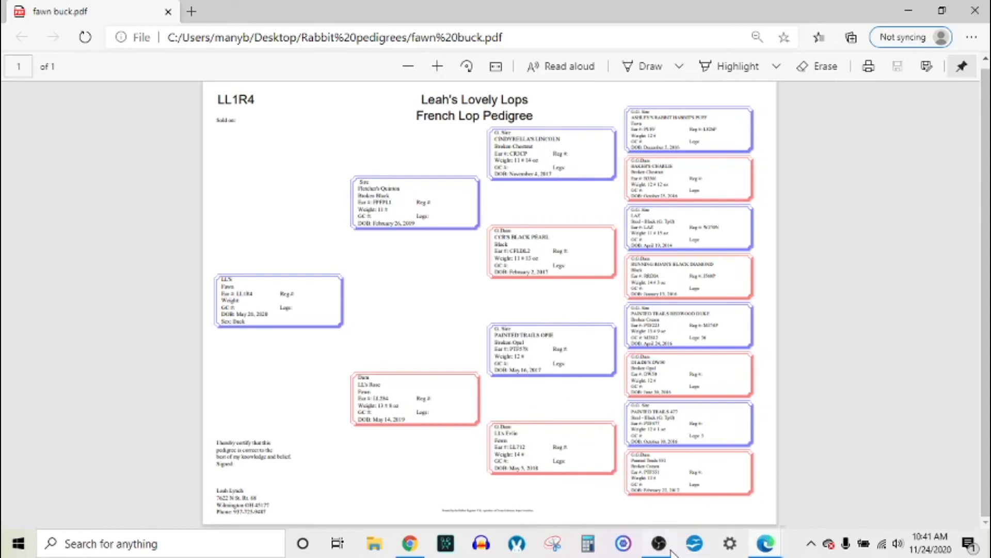
{"action": "mouse_move", "coordinate": [491, 468]}
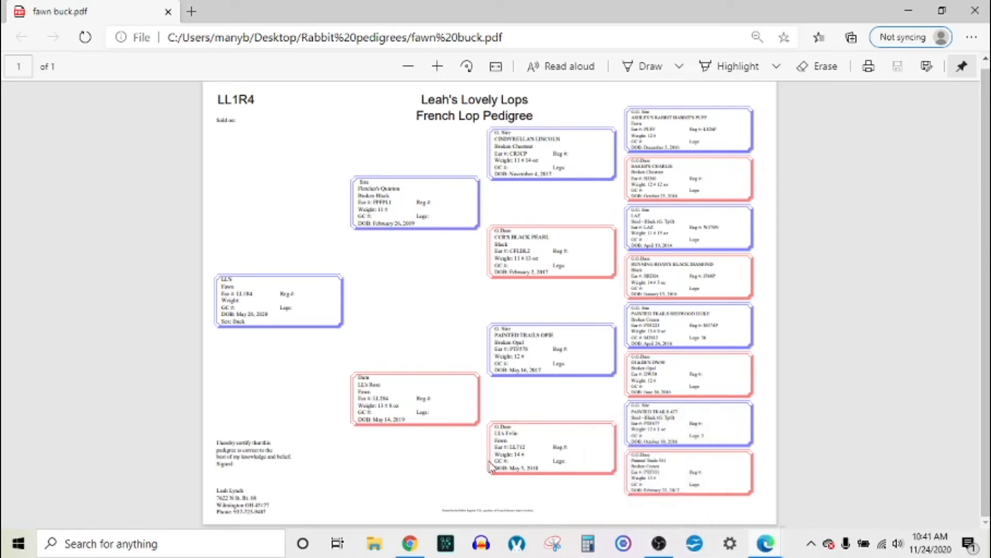